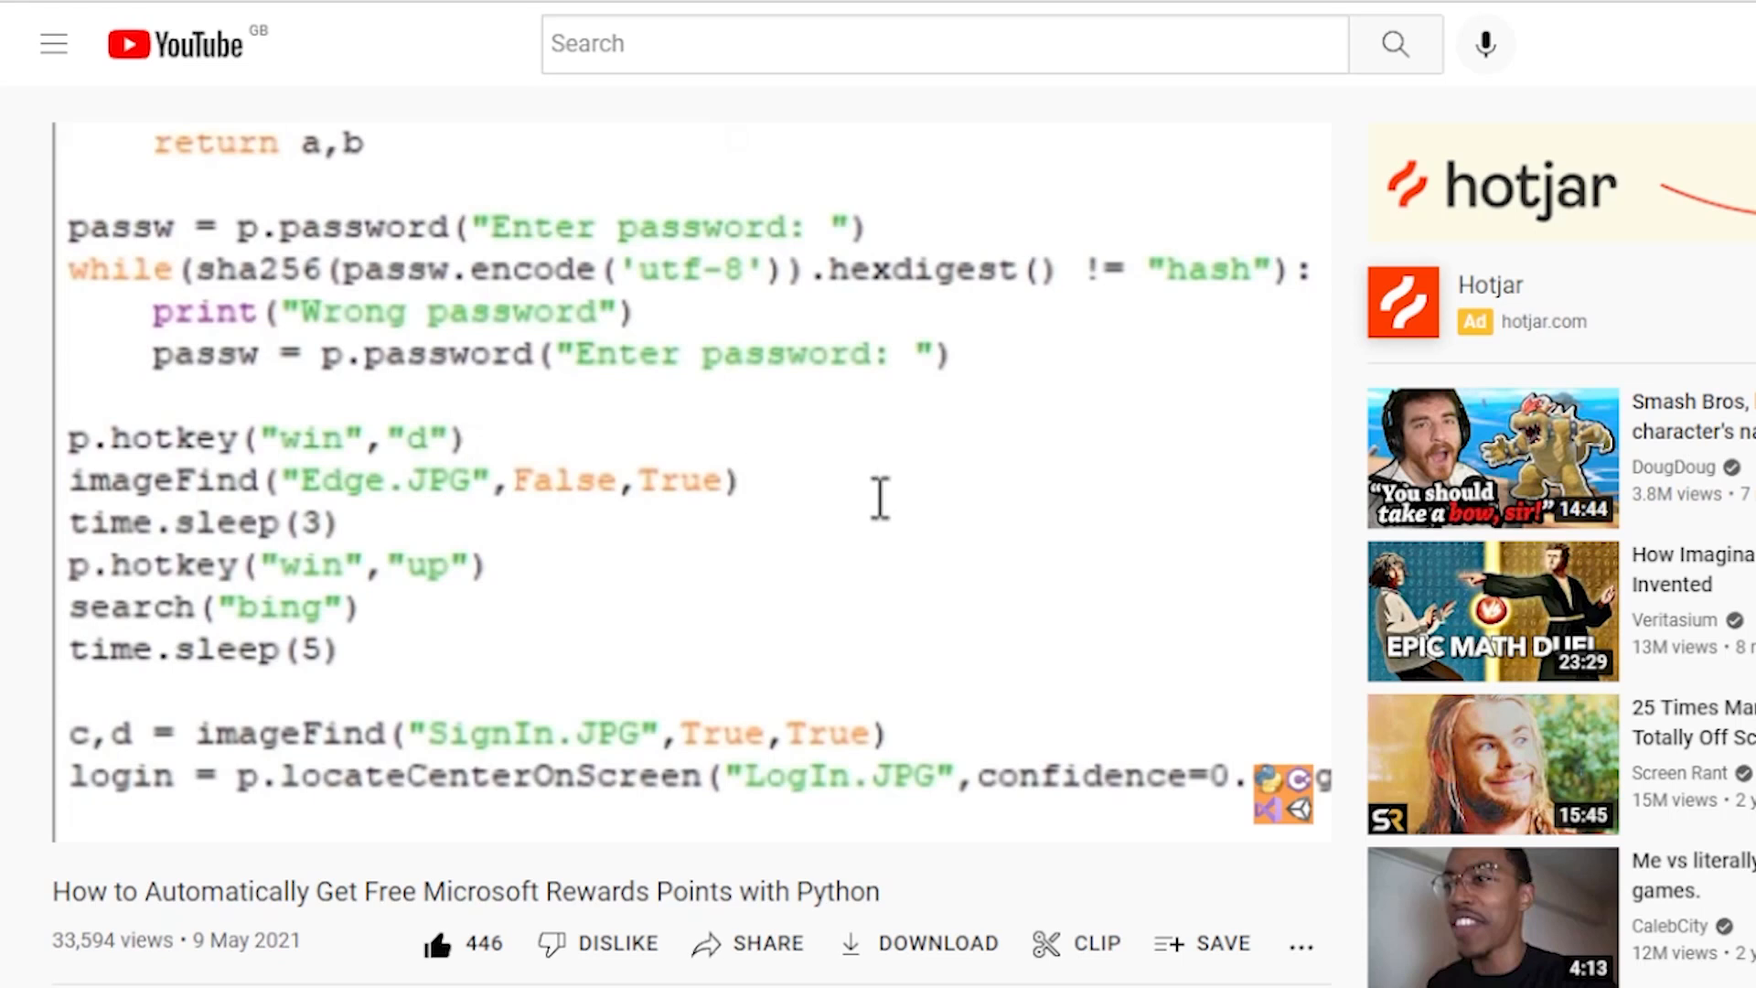
Review the script's searchOps character string and the 38-iteration random-character loop.
{"action": "scroll", "scroll_direction": "down", "scroll_amount": 3}
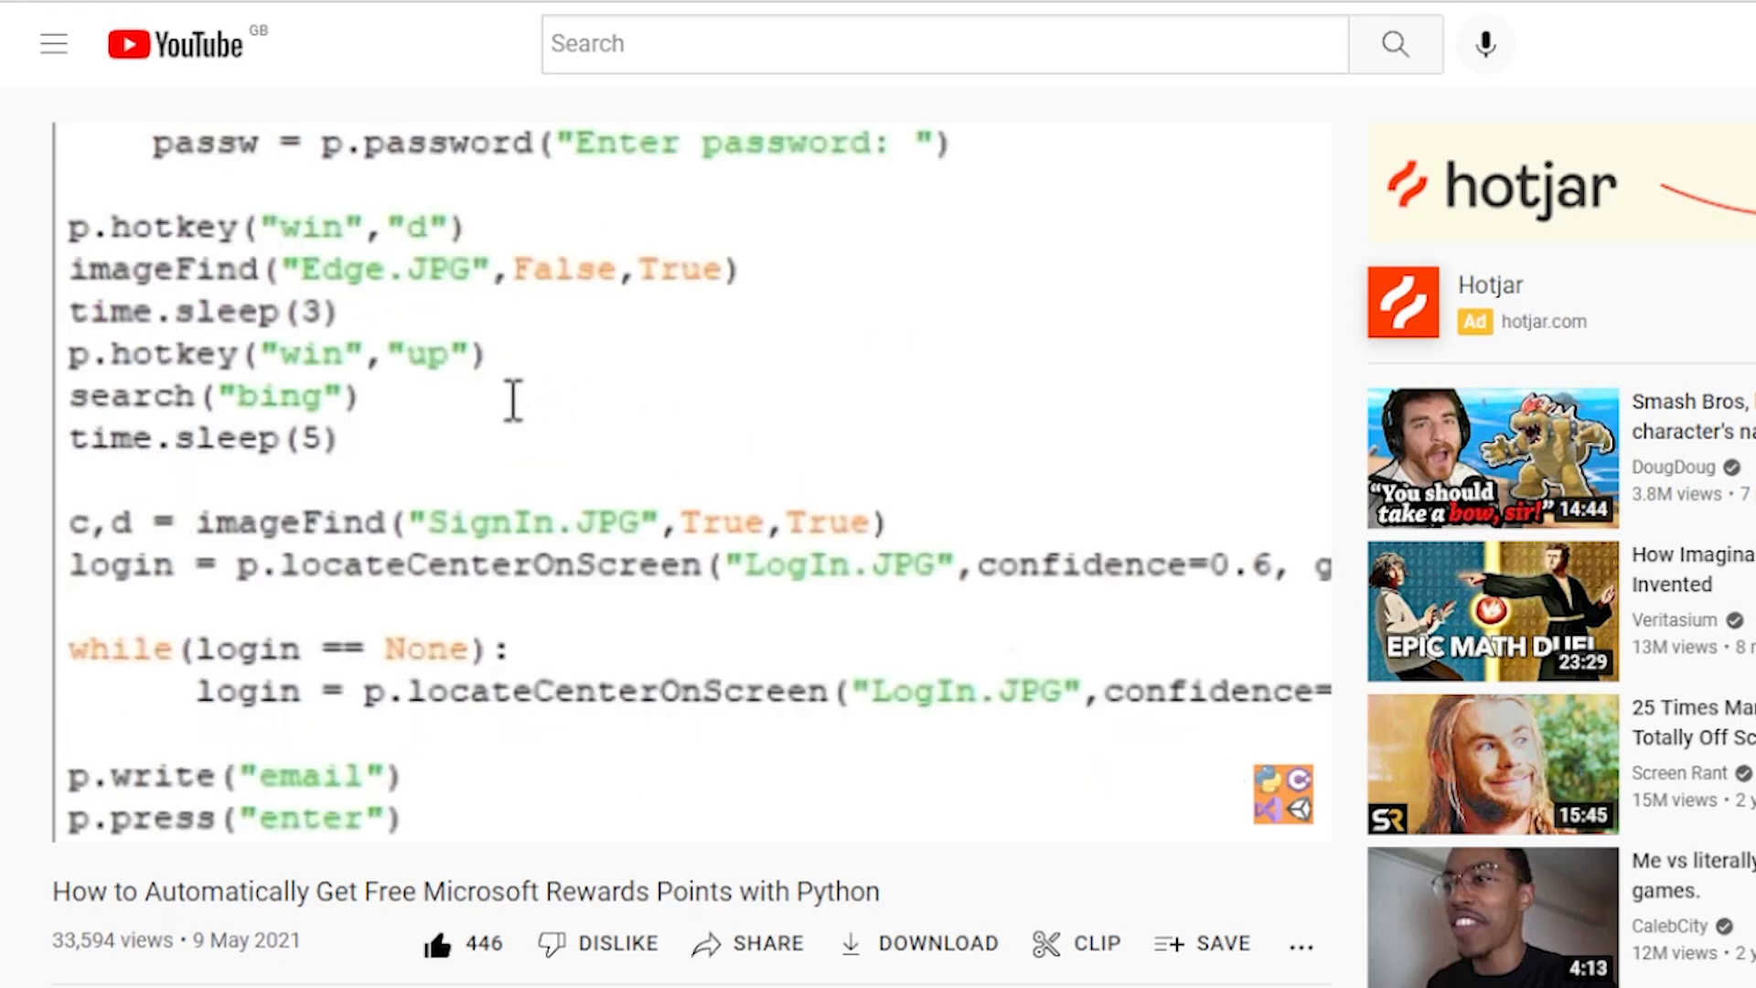
{"action": "scroll", "scroll_direction": "down", "scroll_amount": 3}
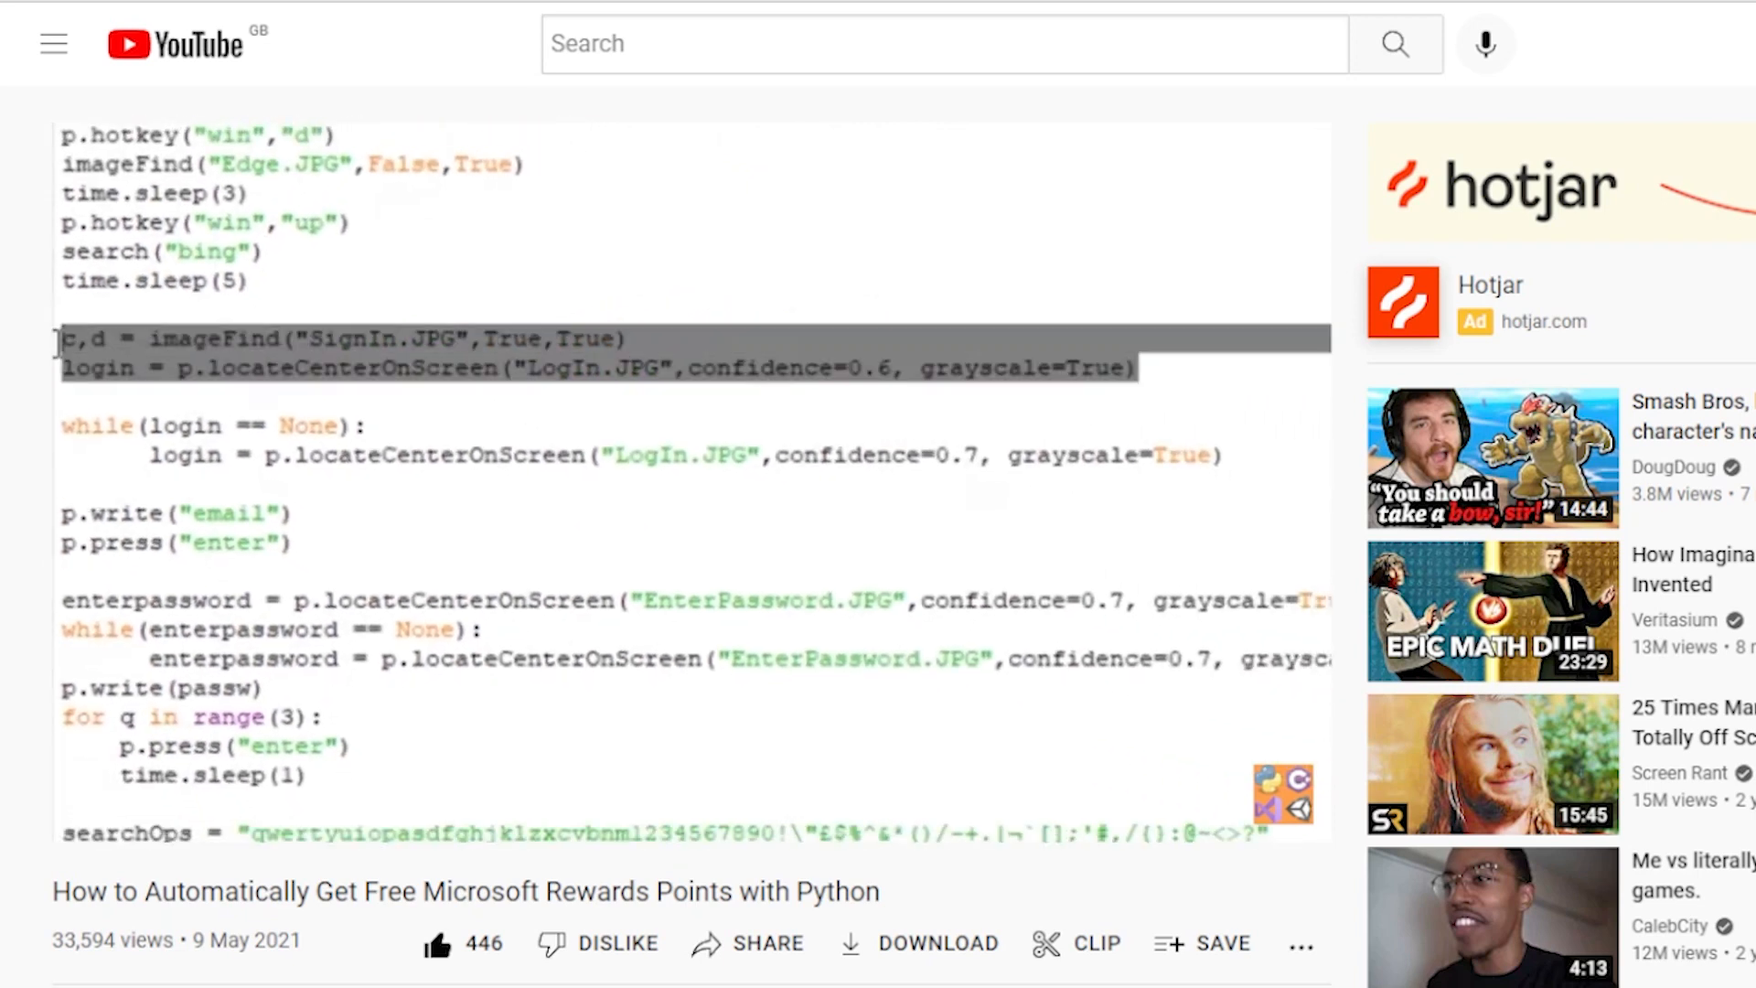
{"action": "scroll", "scroll_direction": "down", "scroll_amount": 3}
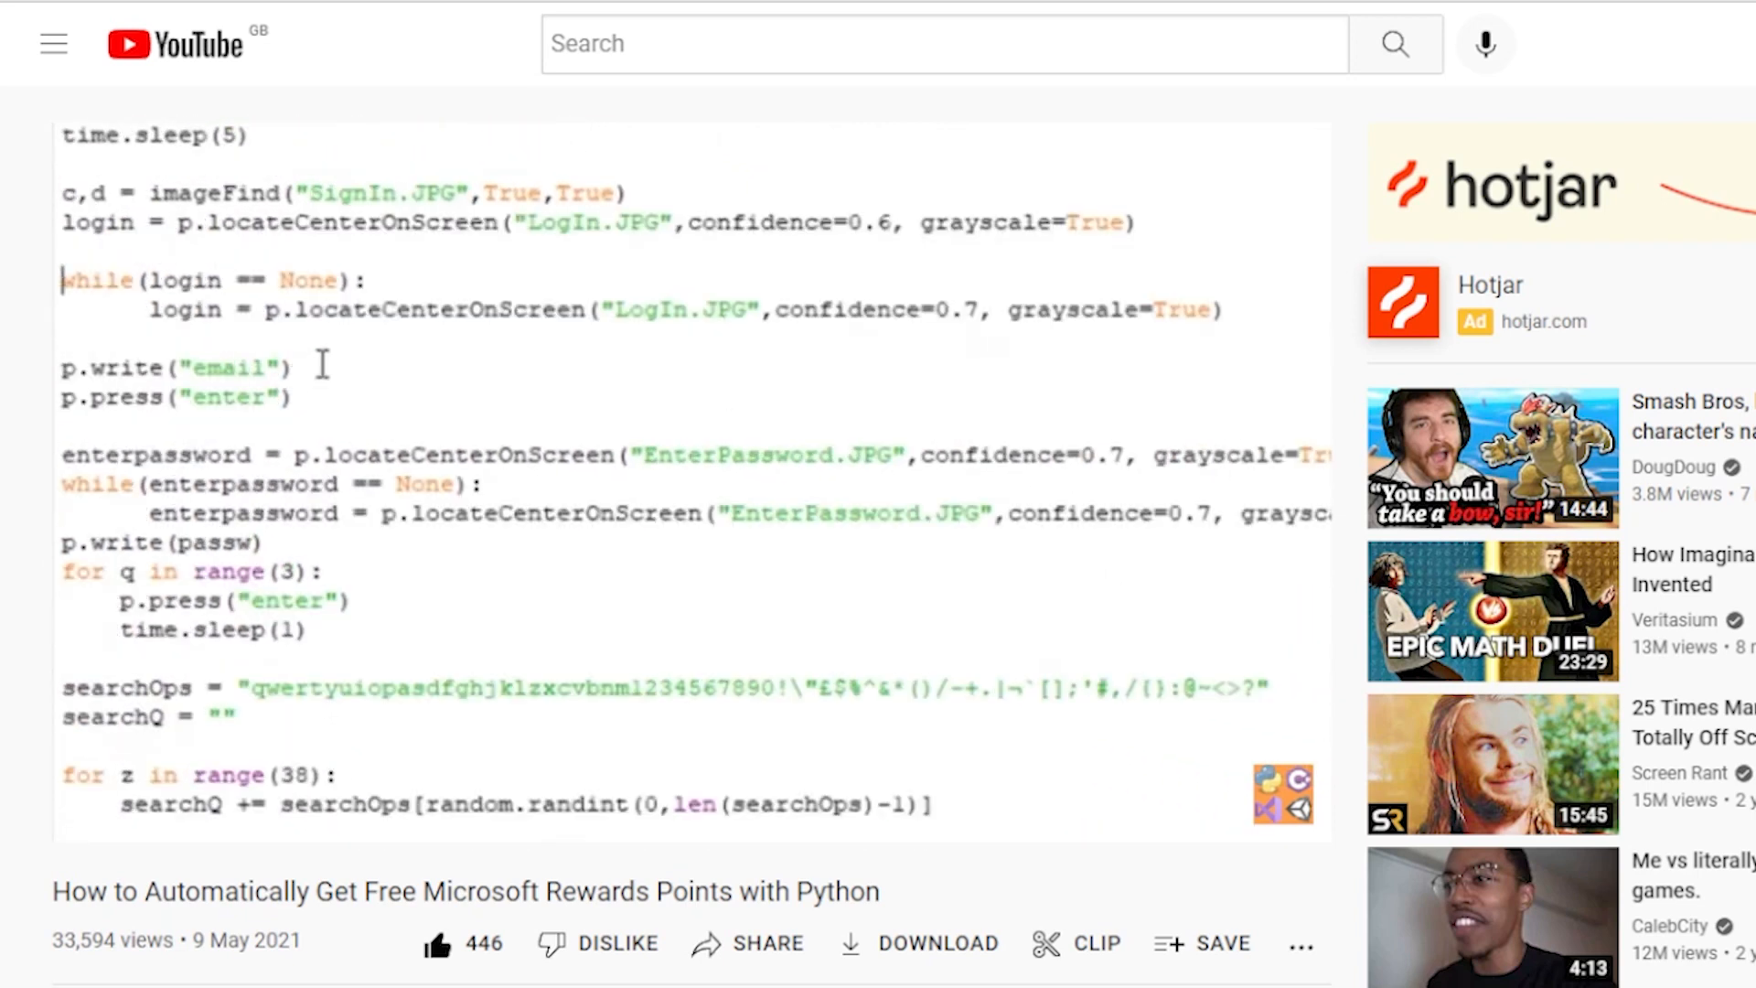
{"action": "scroll", "scroll_direction": "down", "scroll_amount": 3}
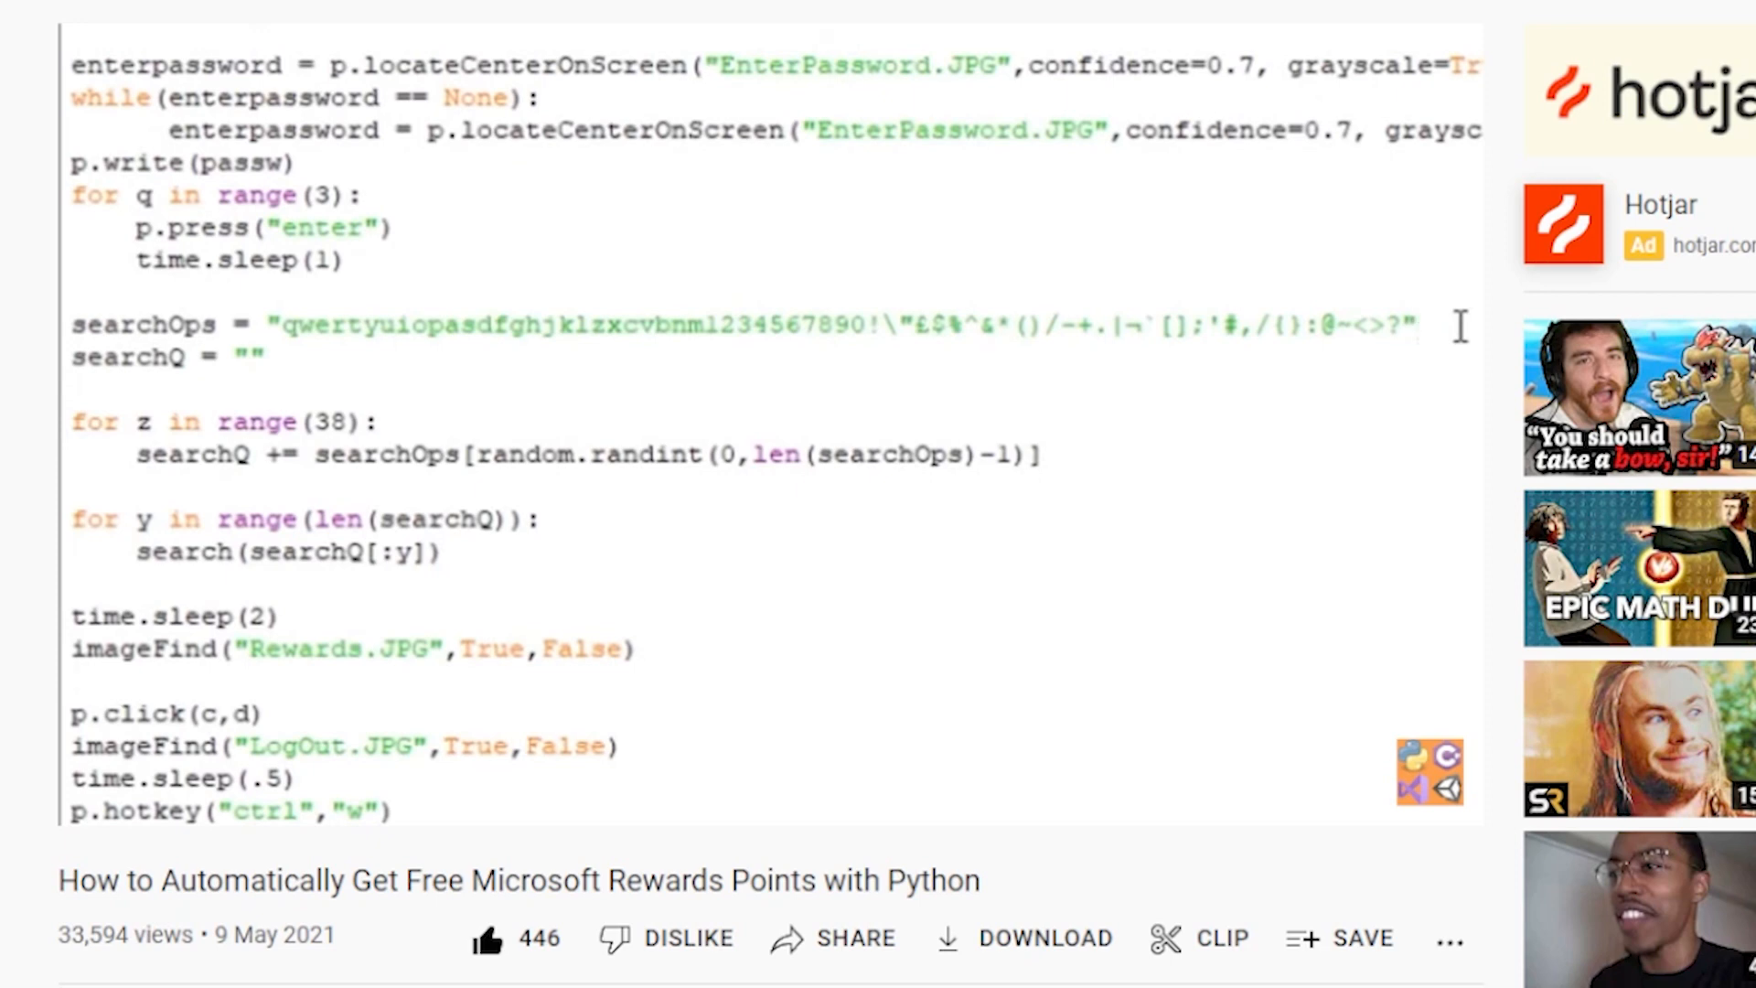
{"action": "left_click", "coordinate": [1416, 325]}
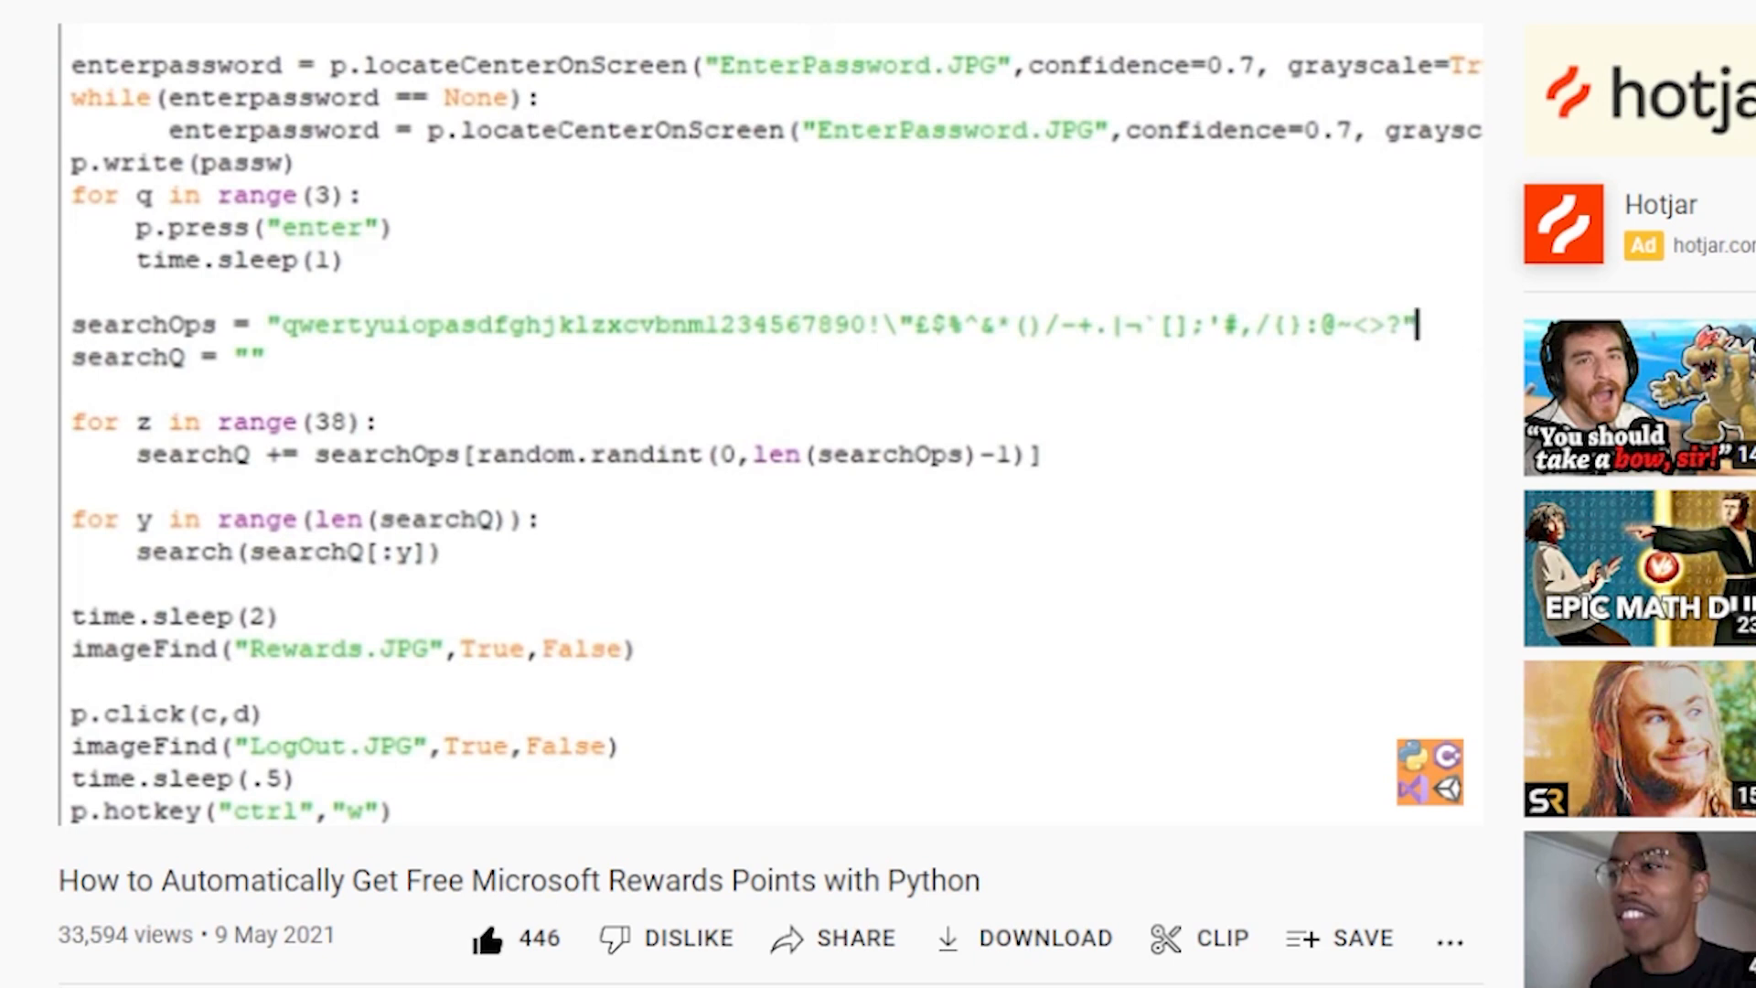
{"action": "left_click", "coordinate": [73, 422]}
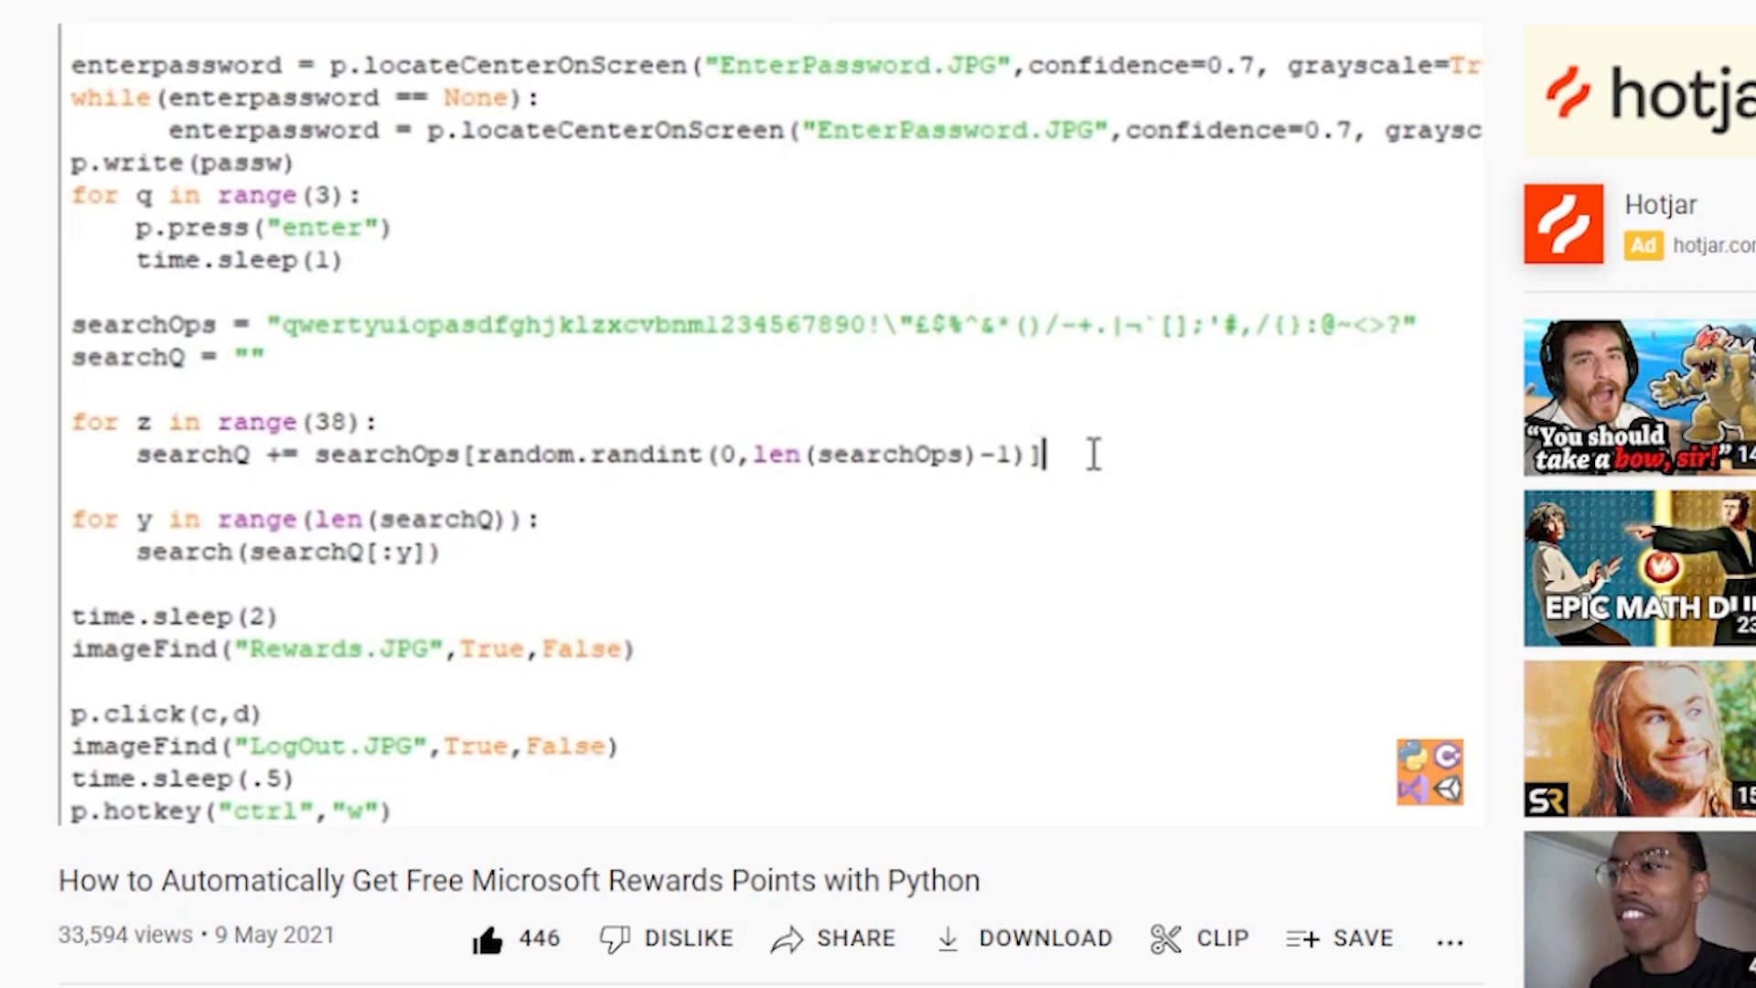
{"action": "mouse_move", "coordinate": [284, 403]}
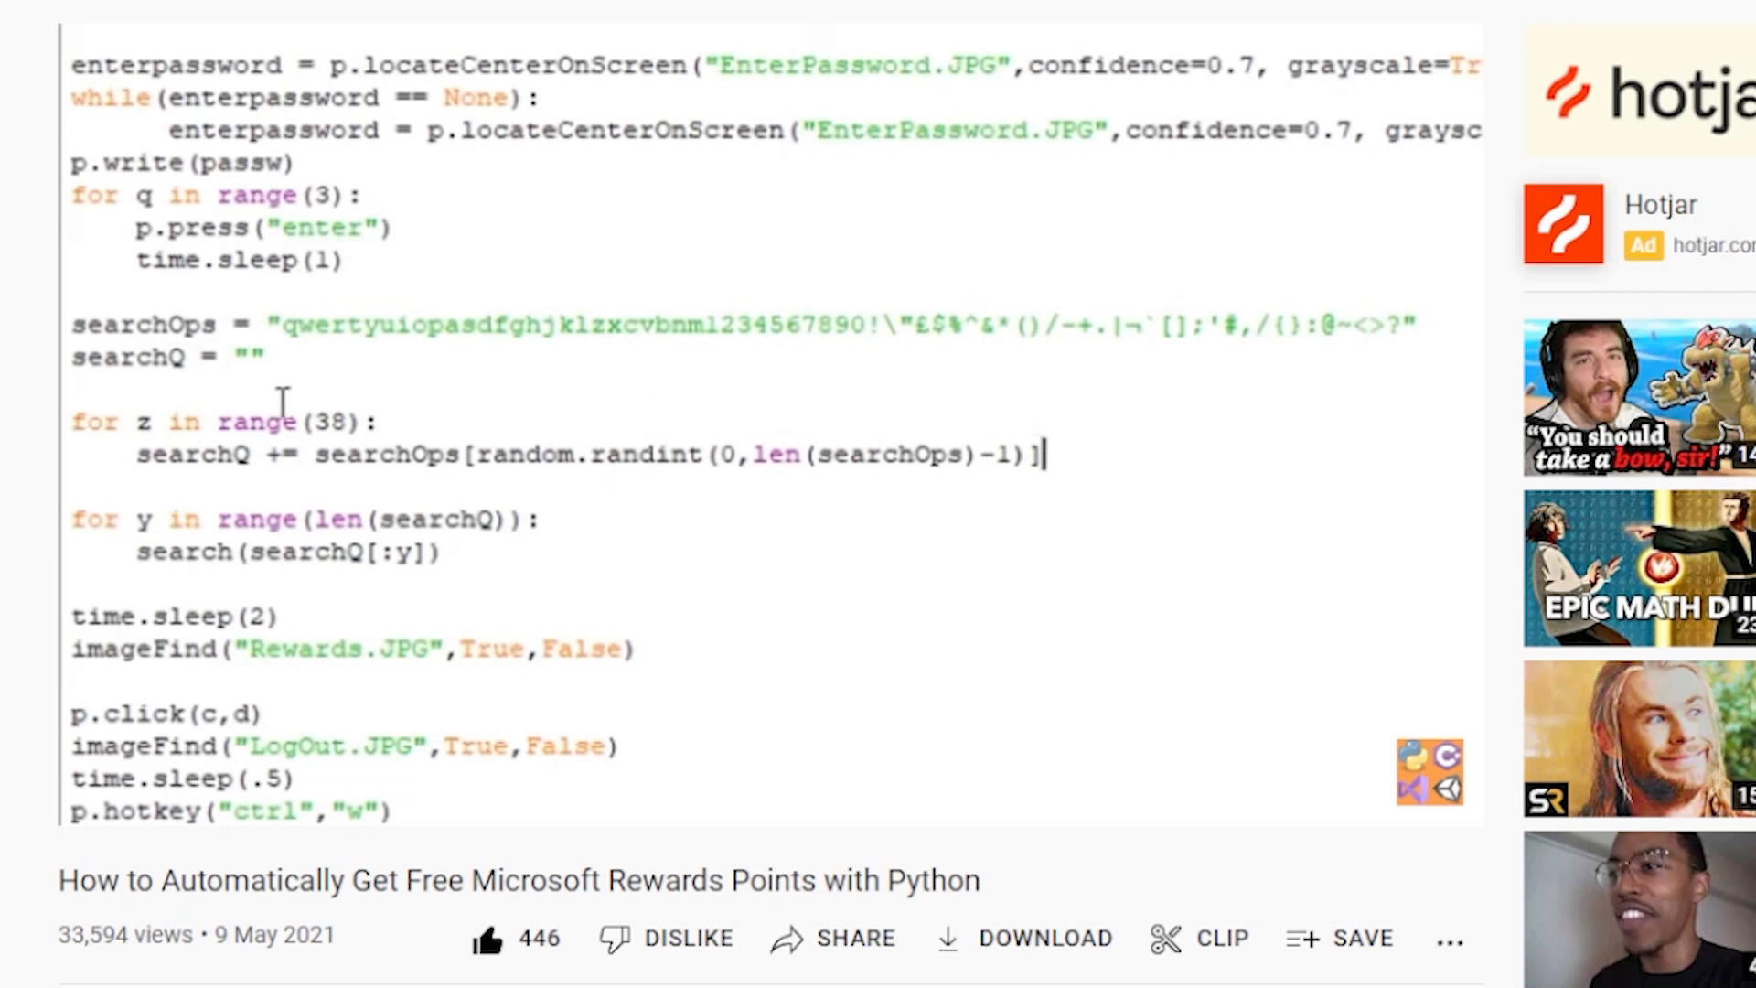
{"action": "double_click", "coordinate": [331, 422]}
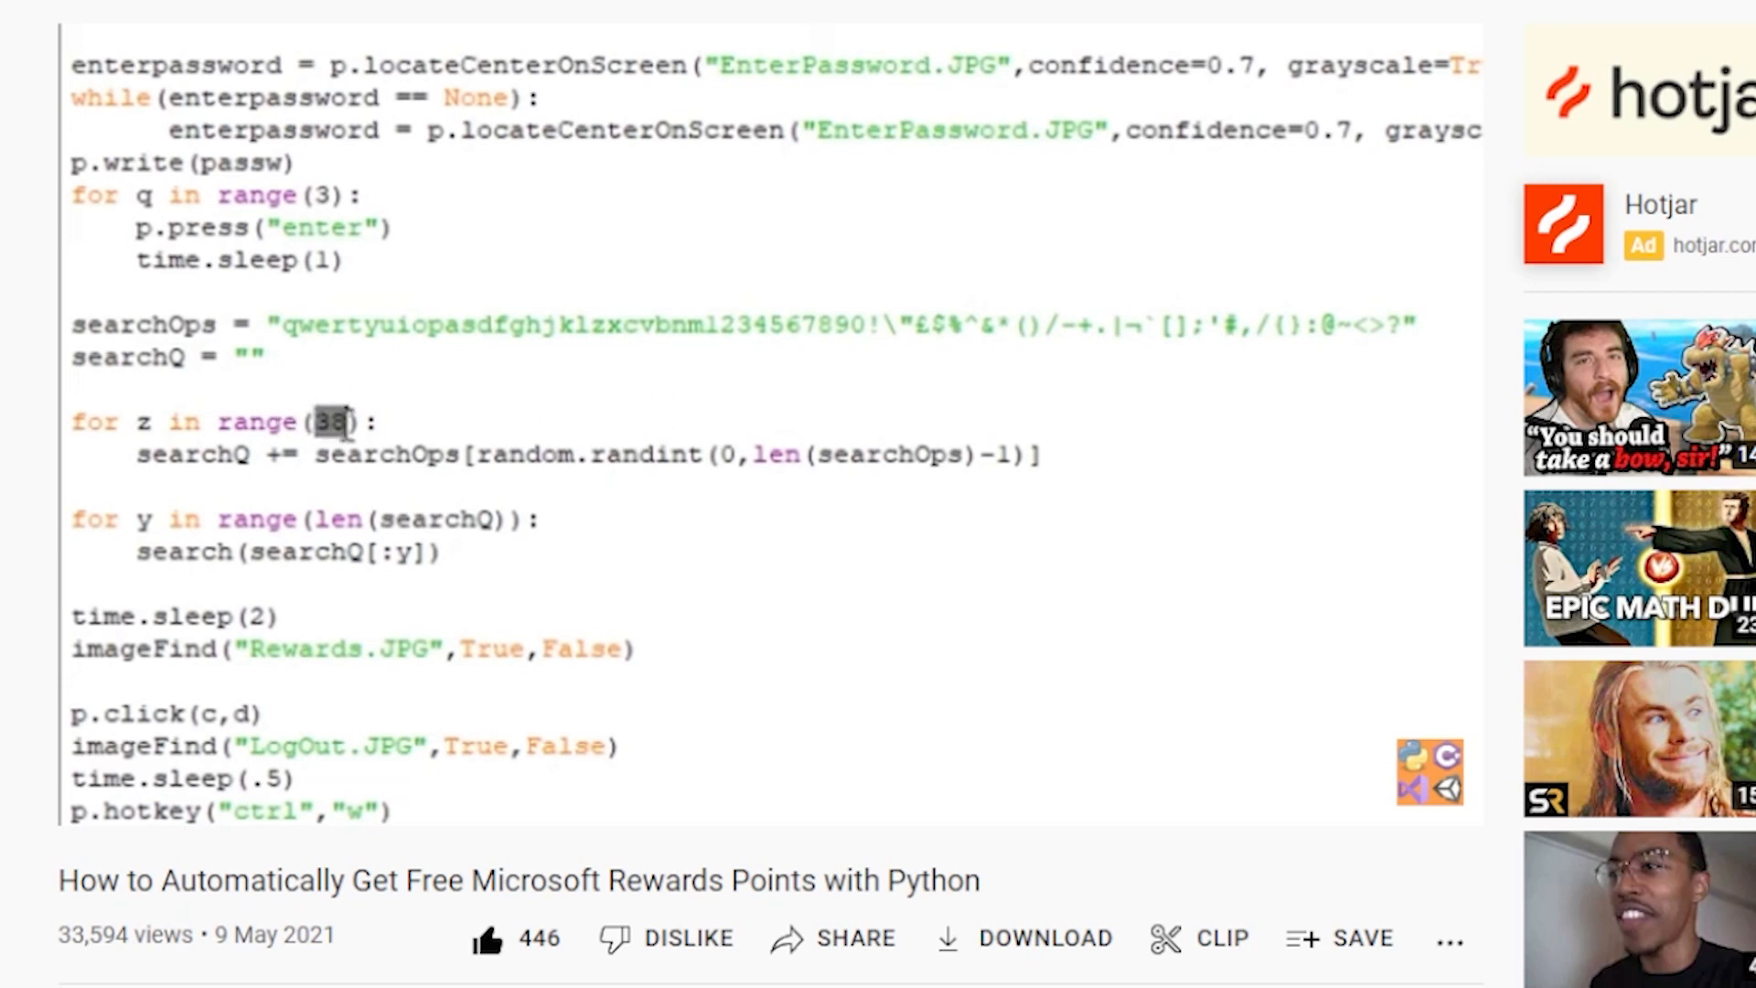
{"action": "left_click", "coordinate": [1115, 446]}
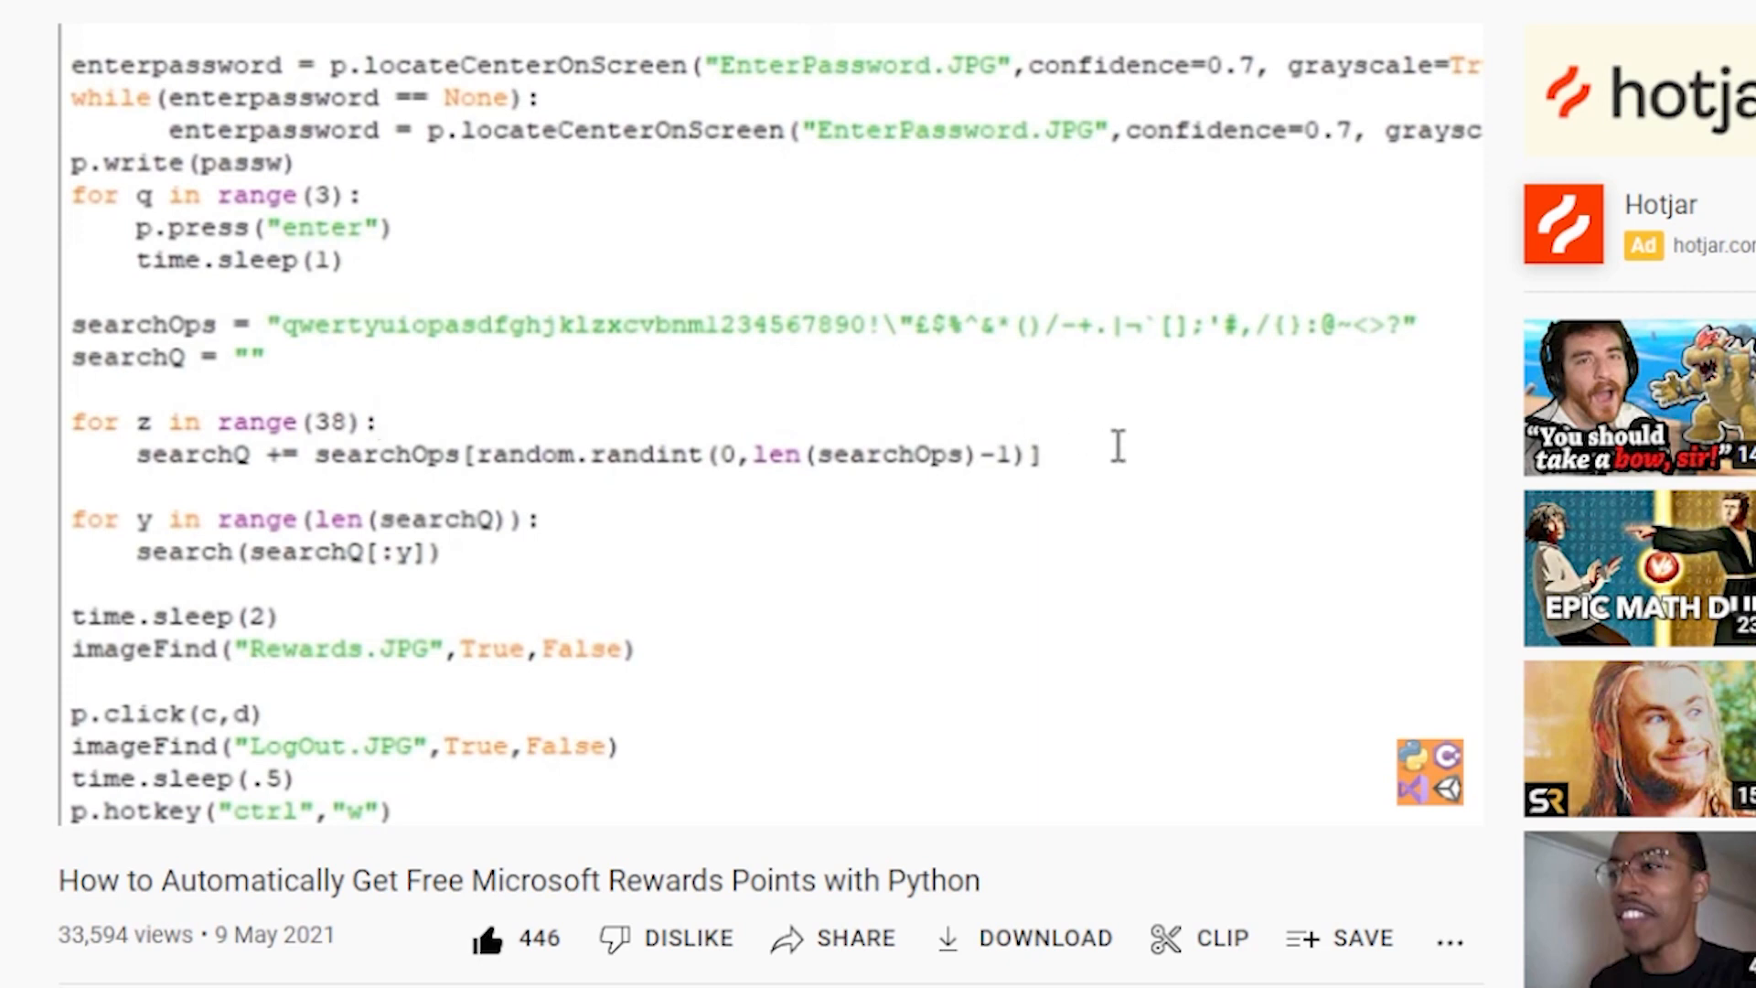
{"action": "left_click", "coordinate": [1041, 454]}
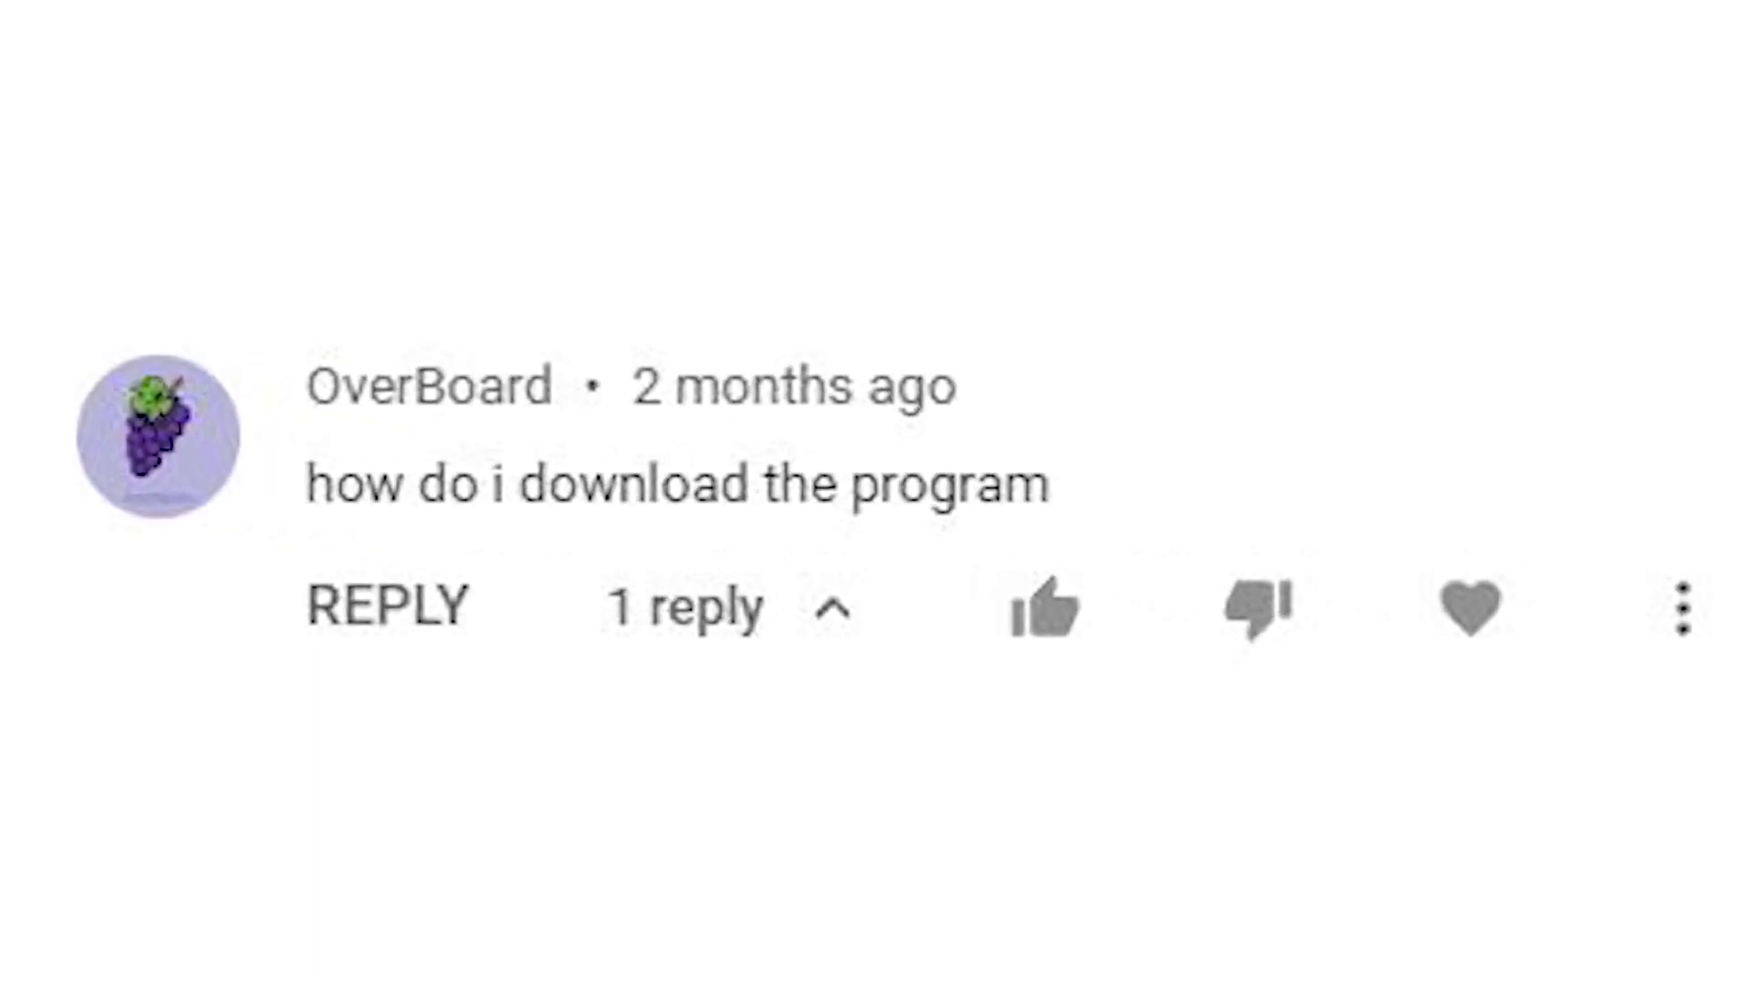
Download the whole AutoMSRewards repository as a ZIP from the Code menu.
{"action": "left_click", "coordinate": [1306, 366]}
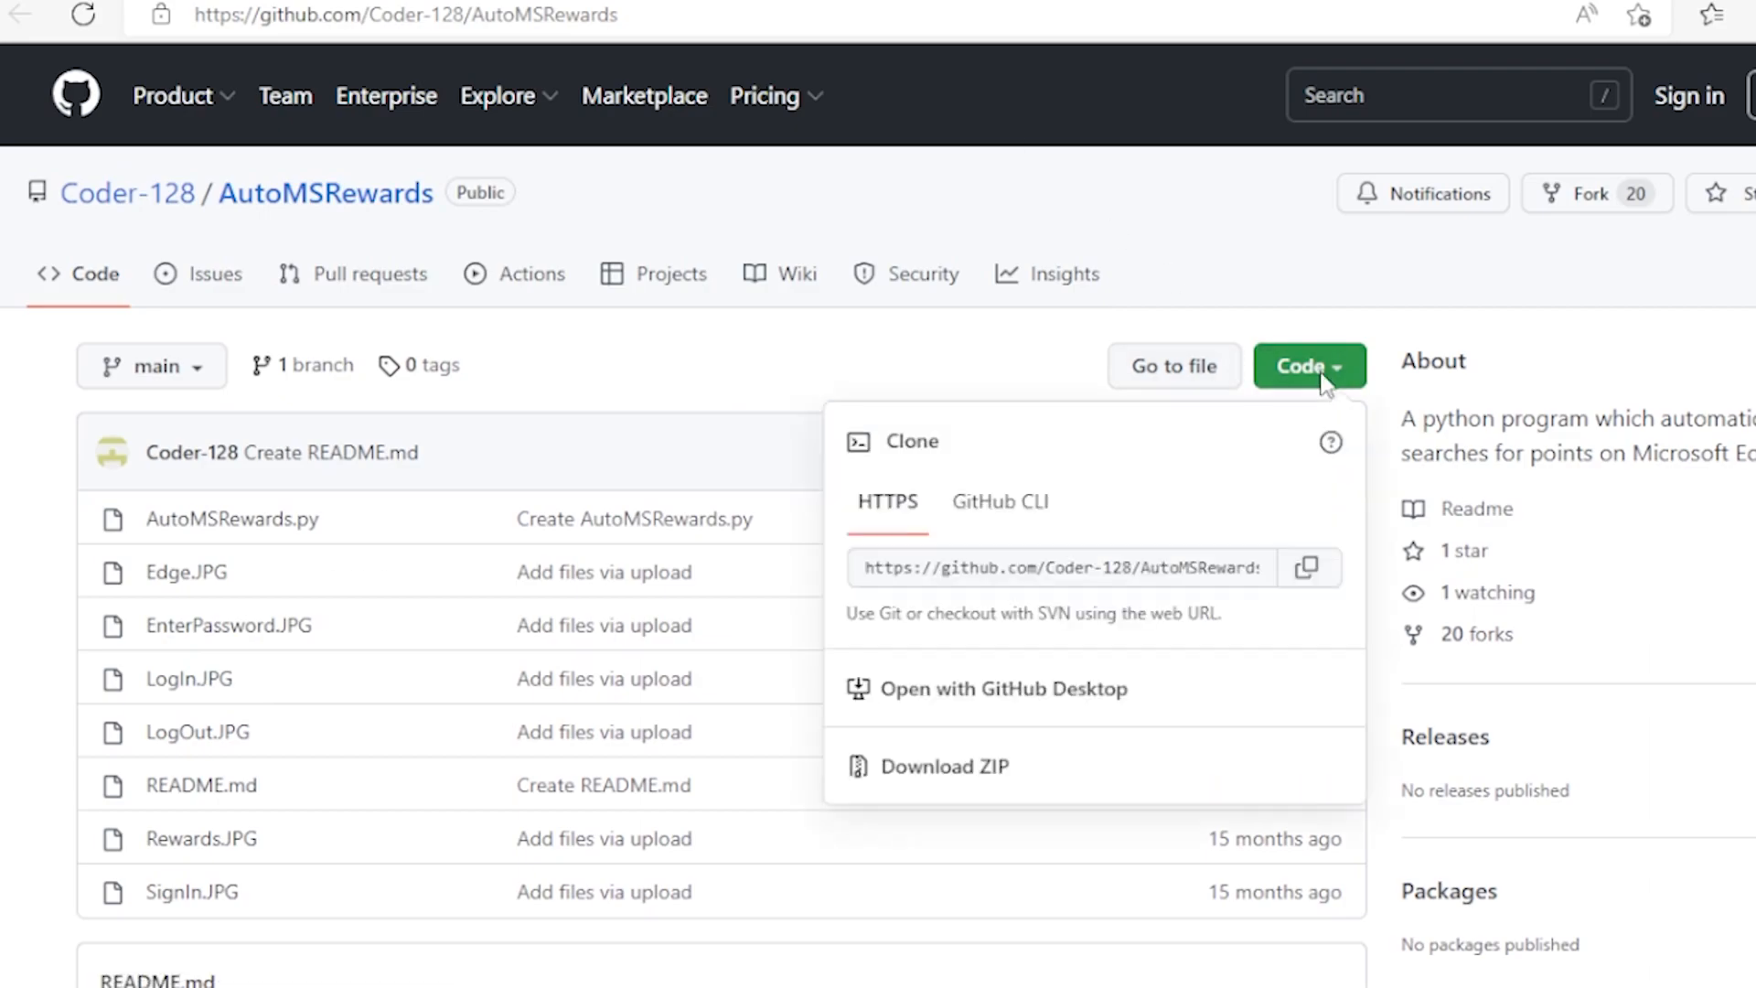
{"action": "left_click", "coordinate": [944, 766]}
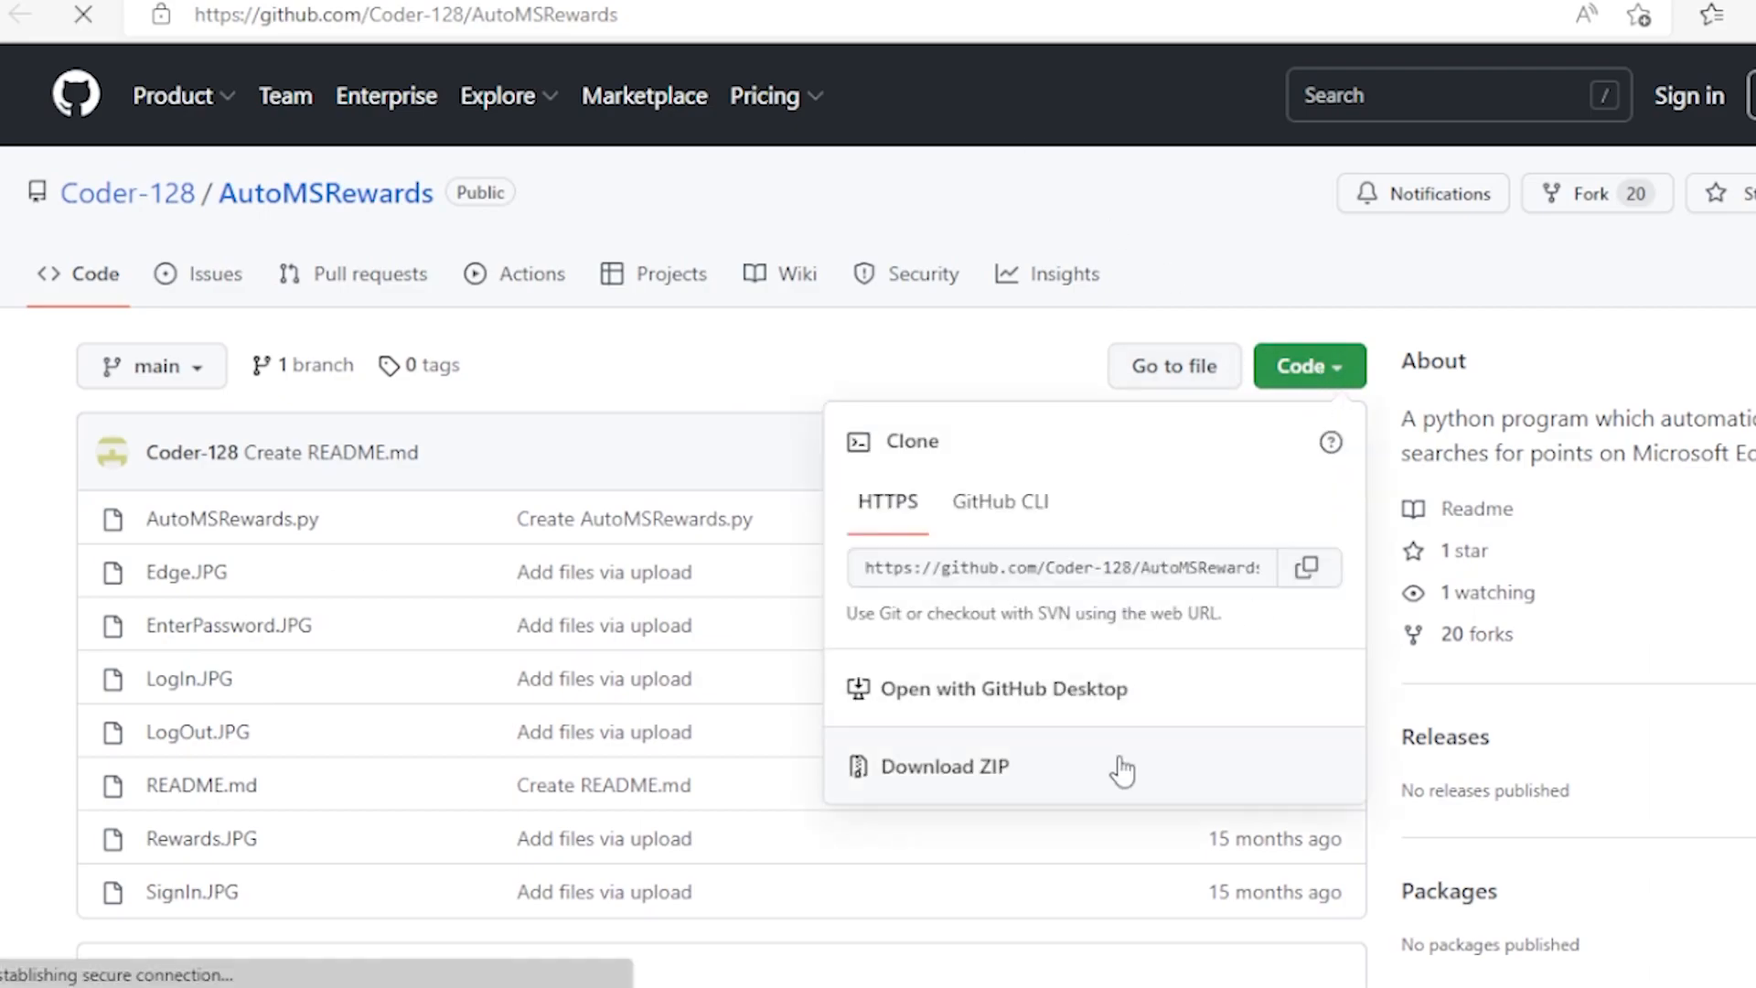
{"action": "left_click", "coordinate": [944, 766]}
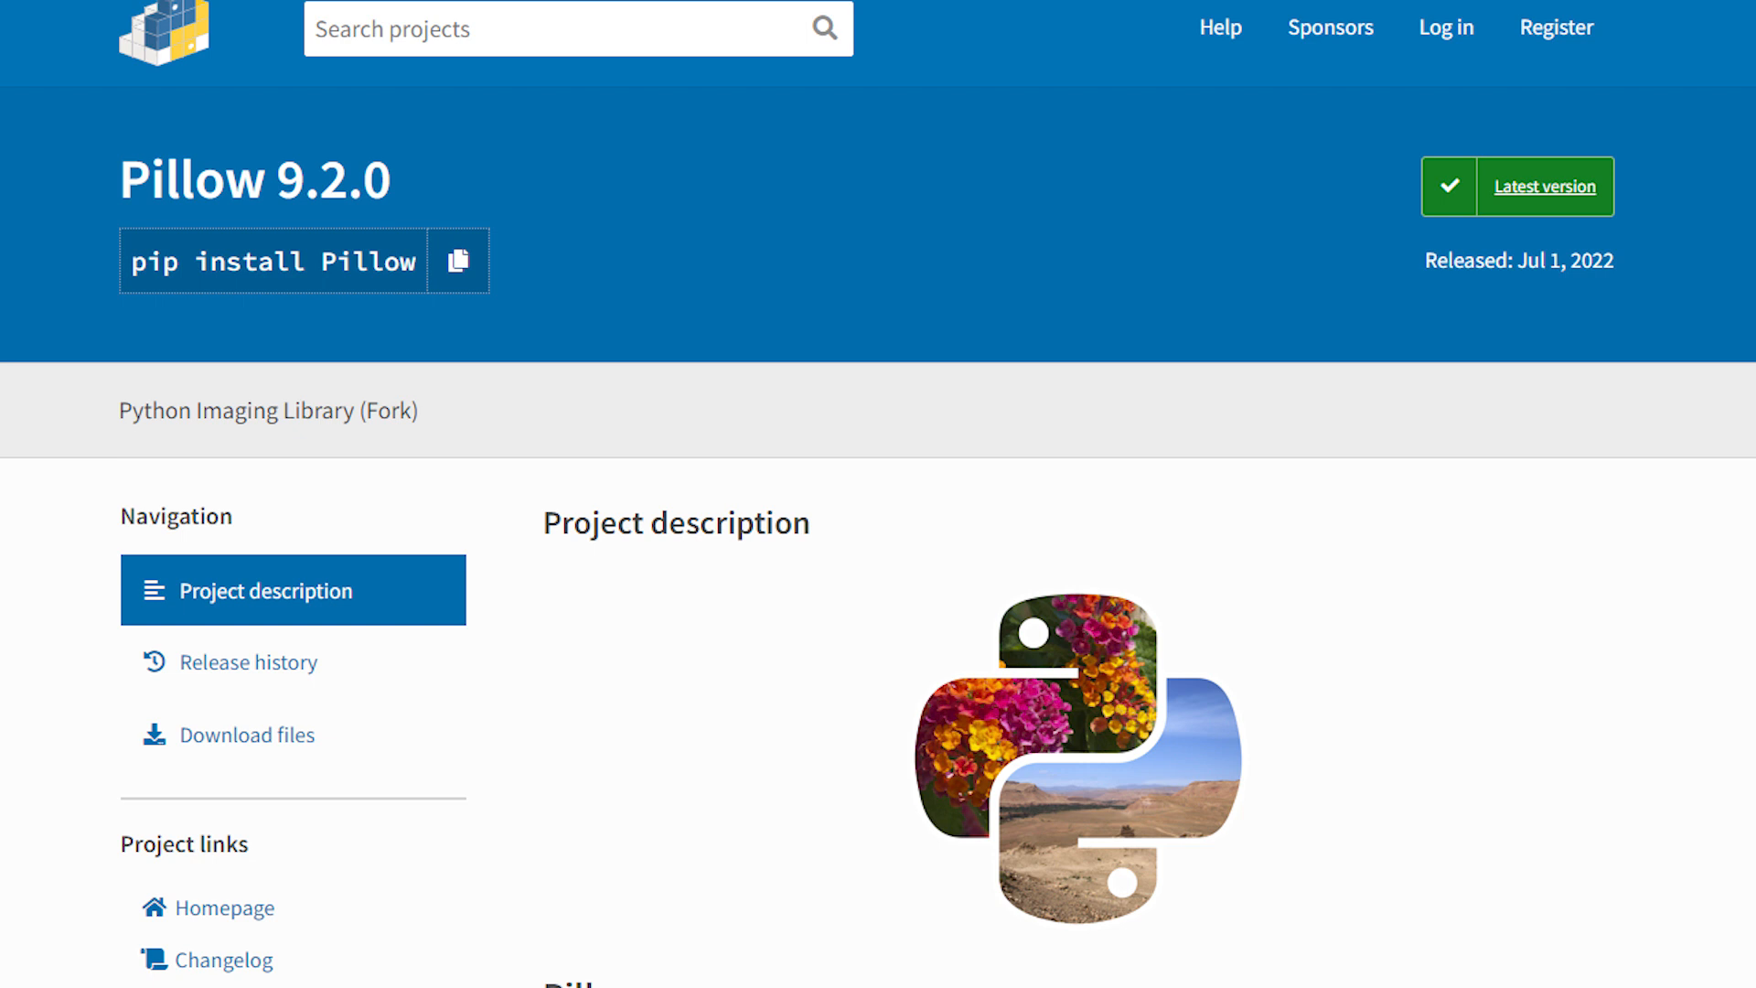
Search the Start menu for 'co' to find Command Prompt.
{"action": "left_click", "coordinate": [432, 960]}
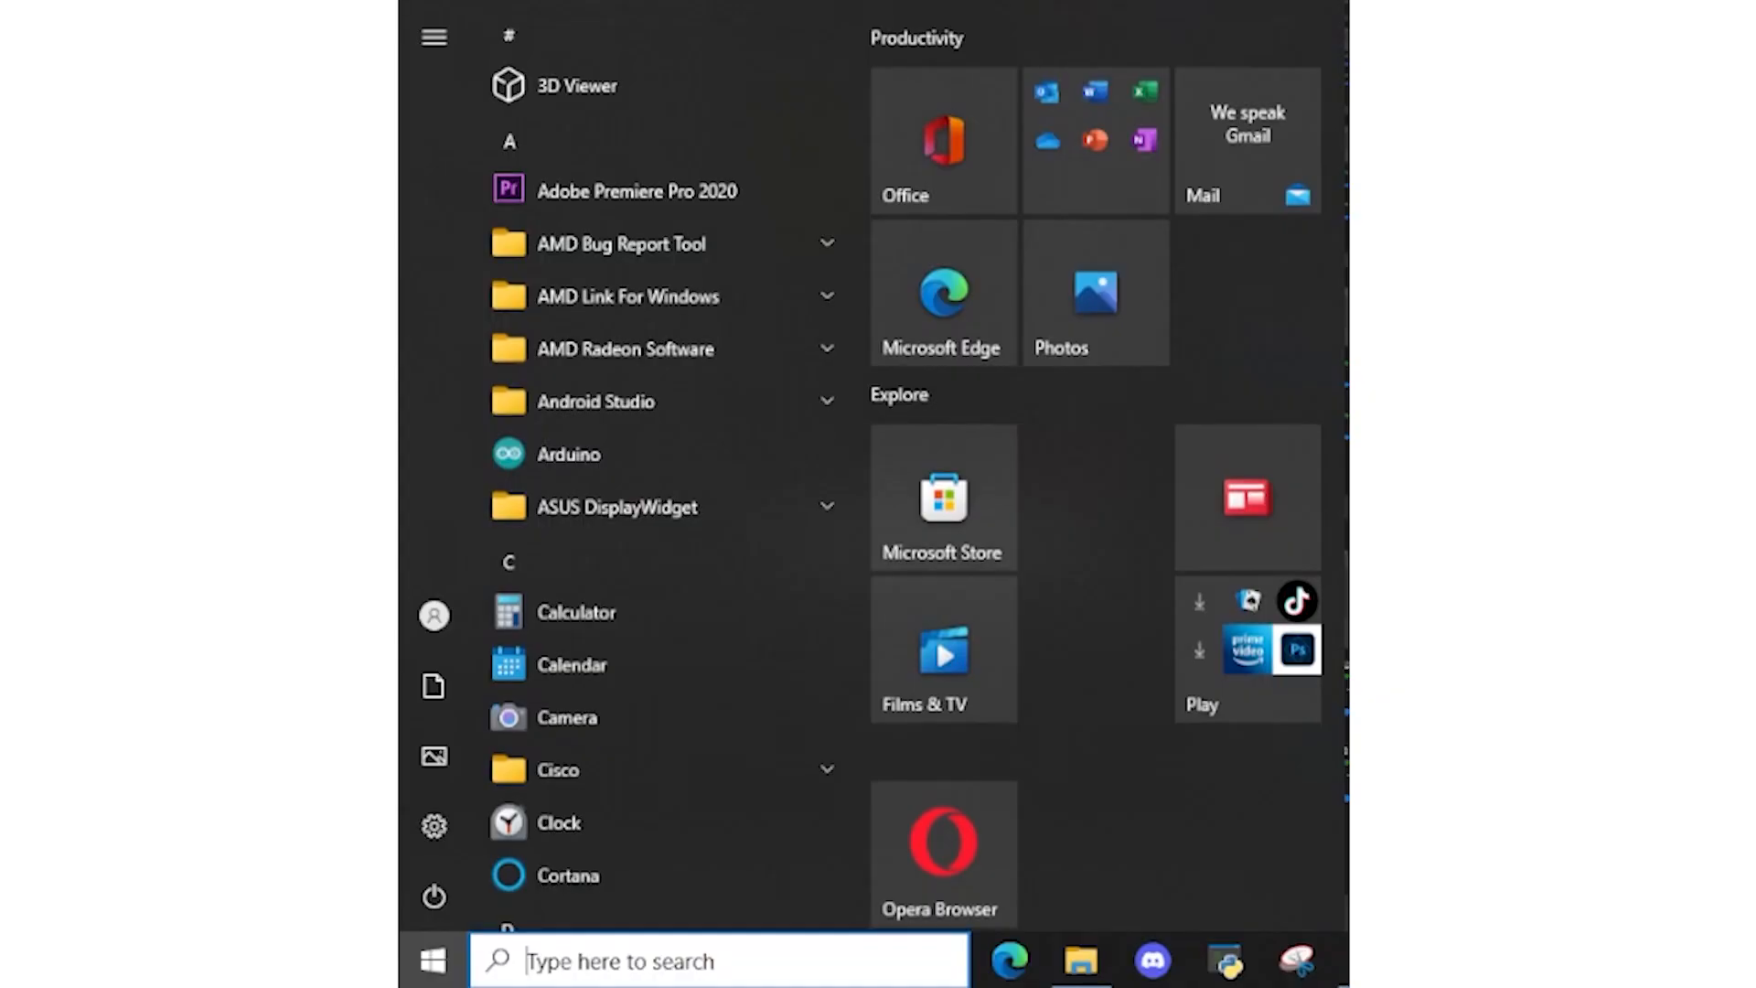
{"action": "type", "text": "co"}
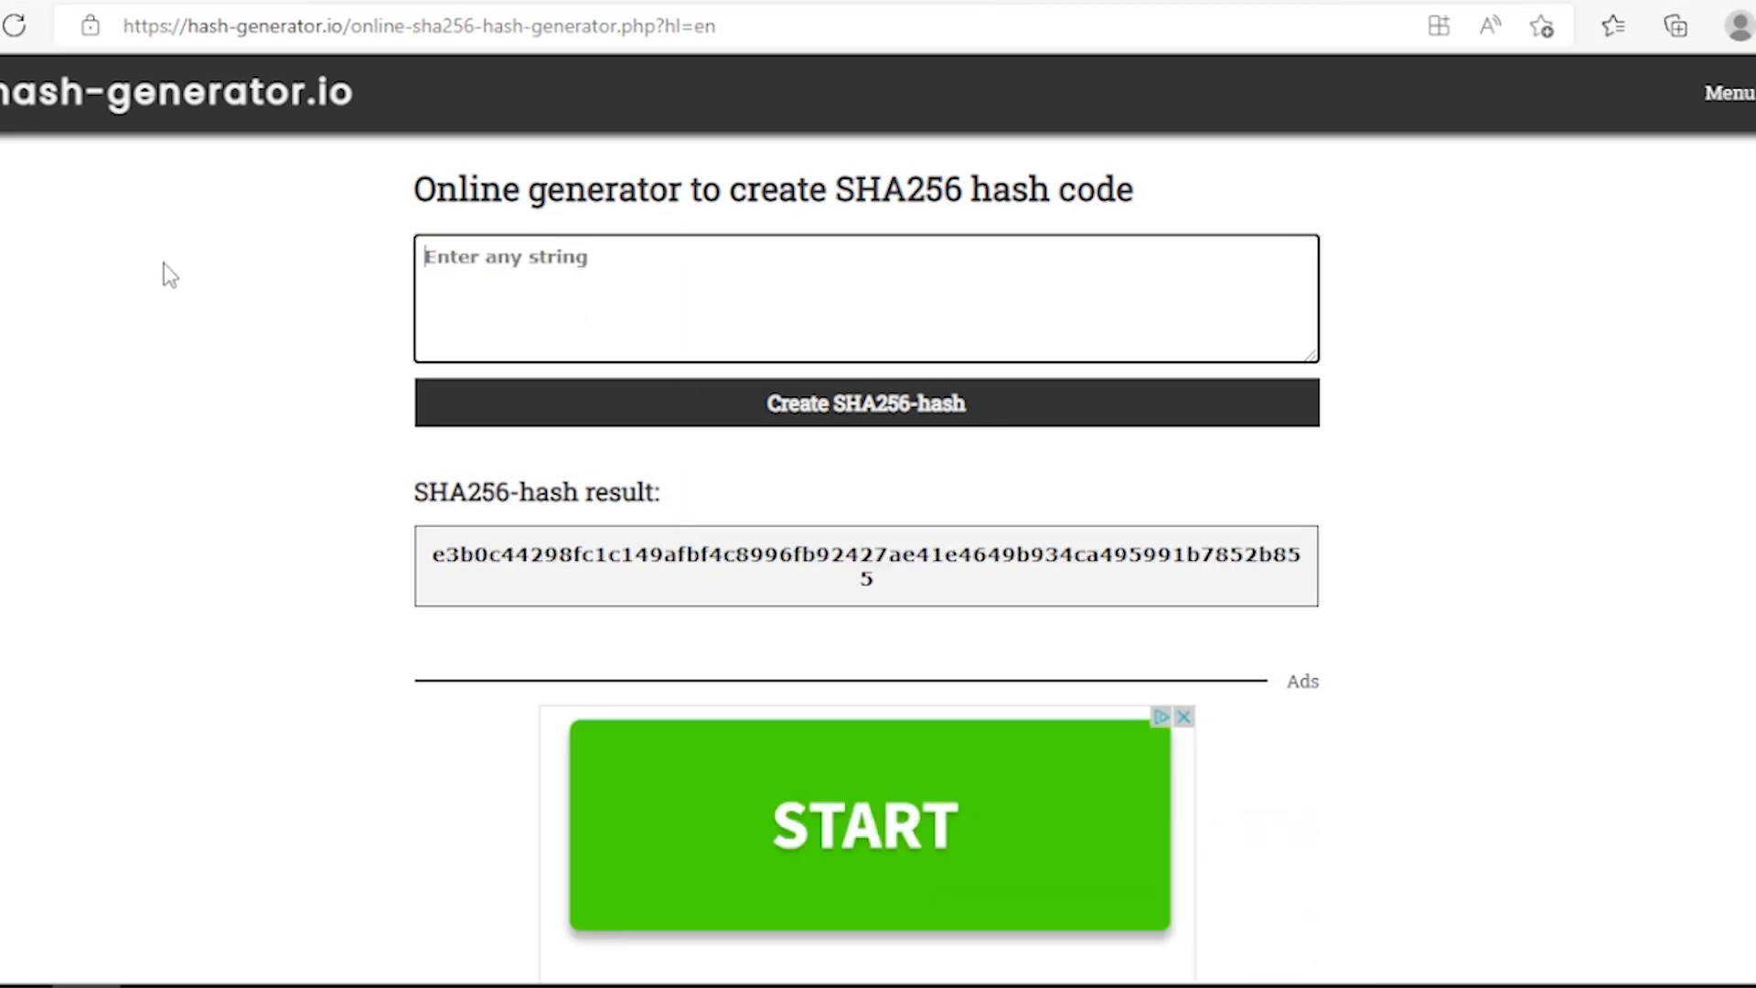
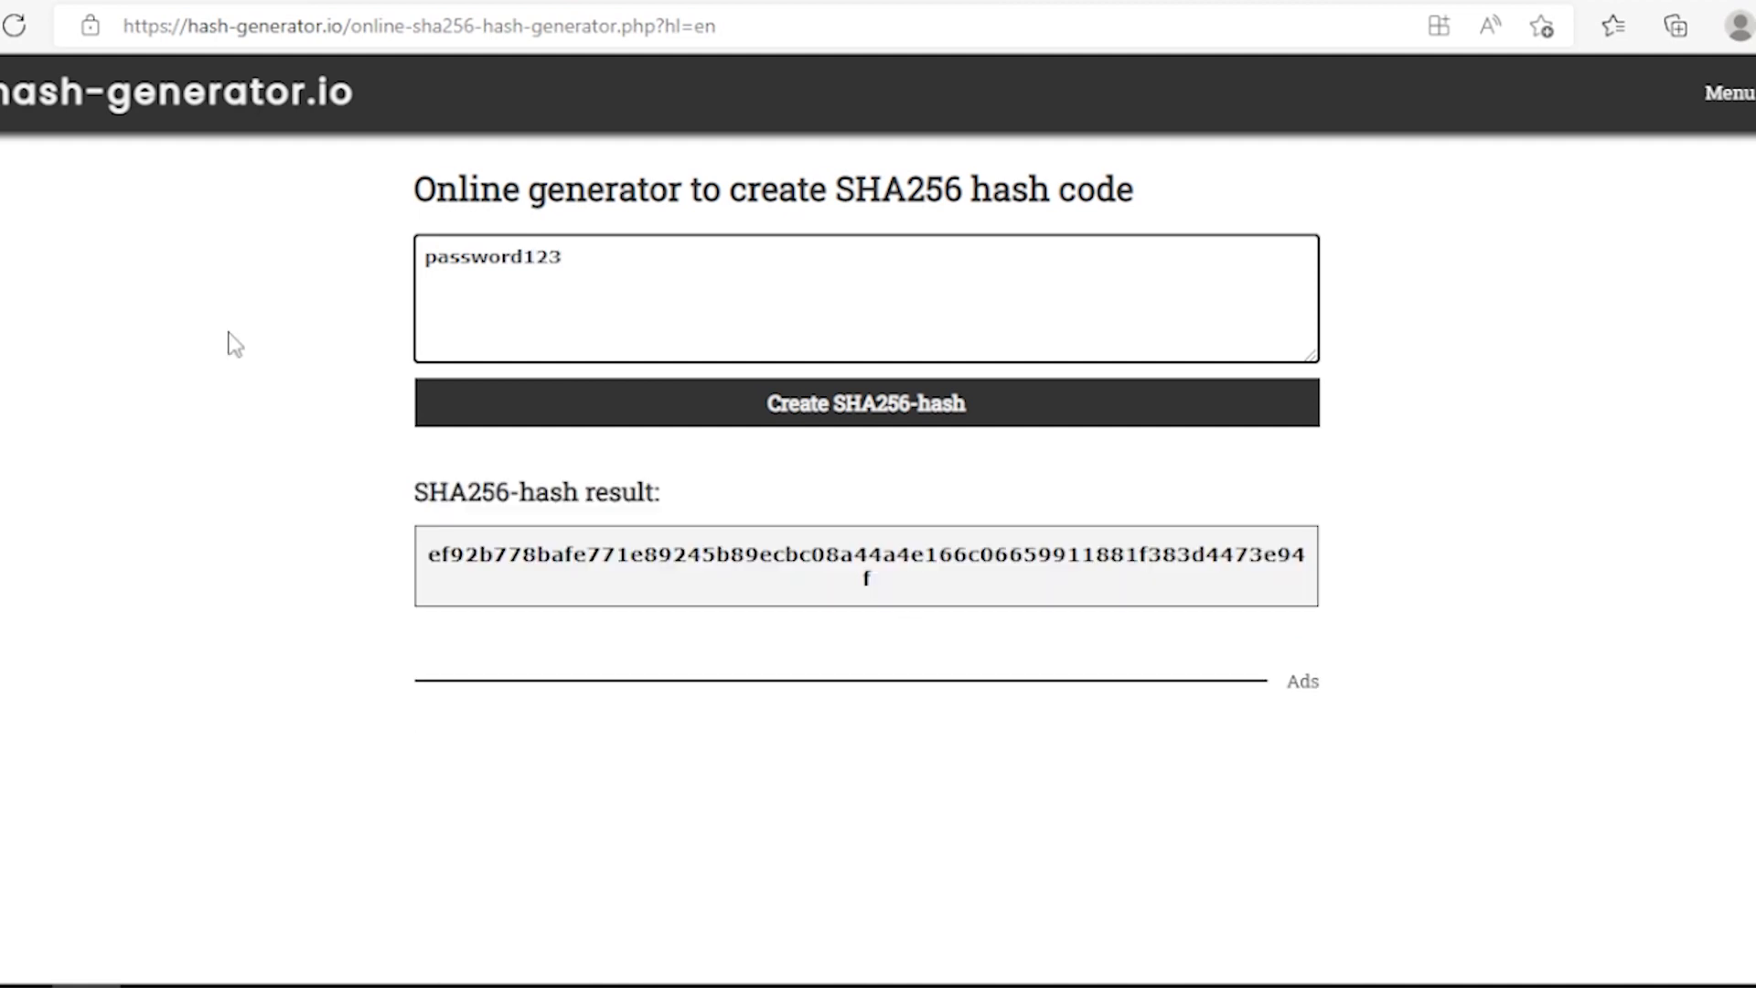
{"action": "double_click", "coordinate": [761, 565]}
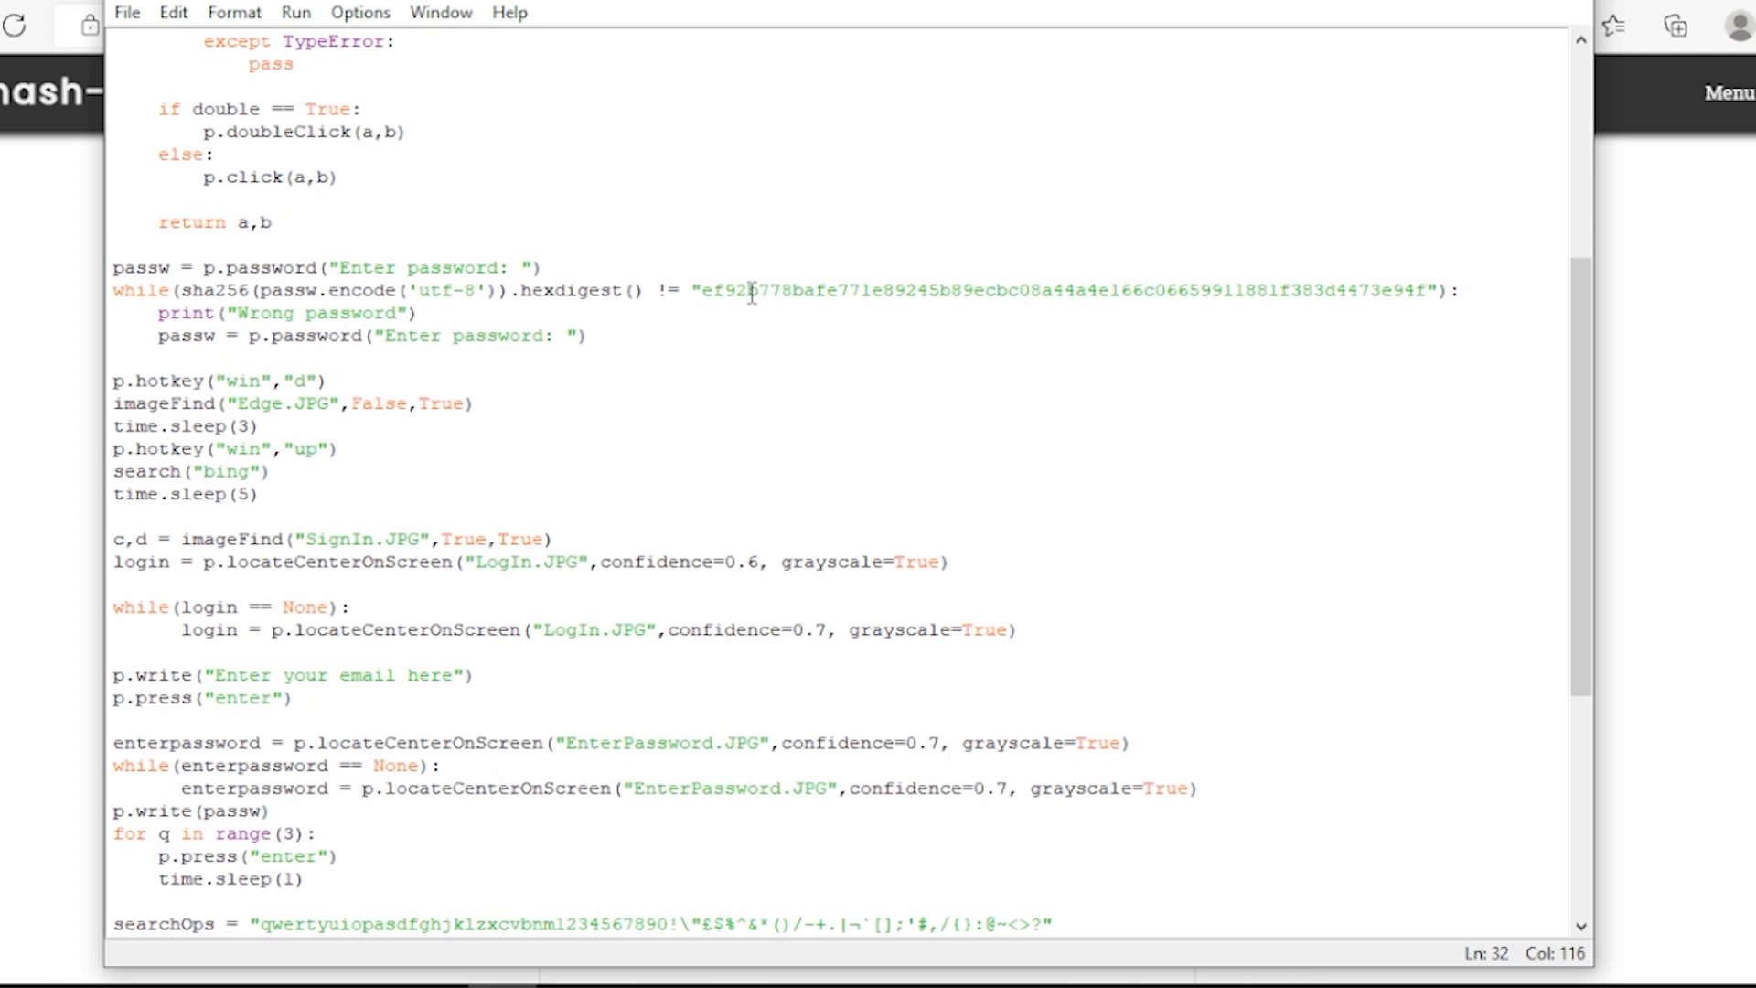
{"action": "mouse_move", "coordinate": [437, 669]}
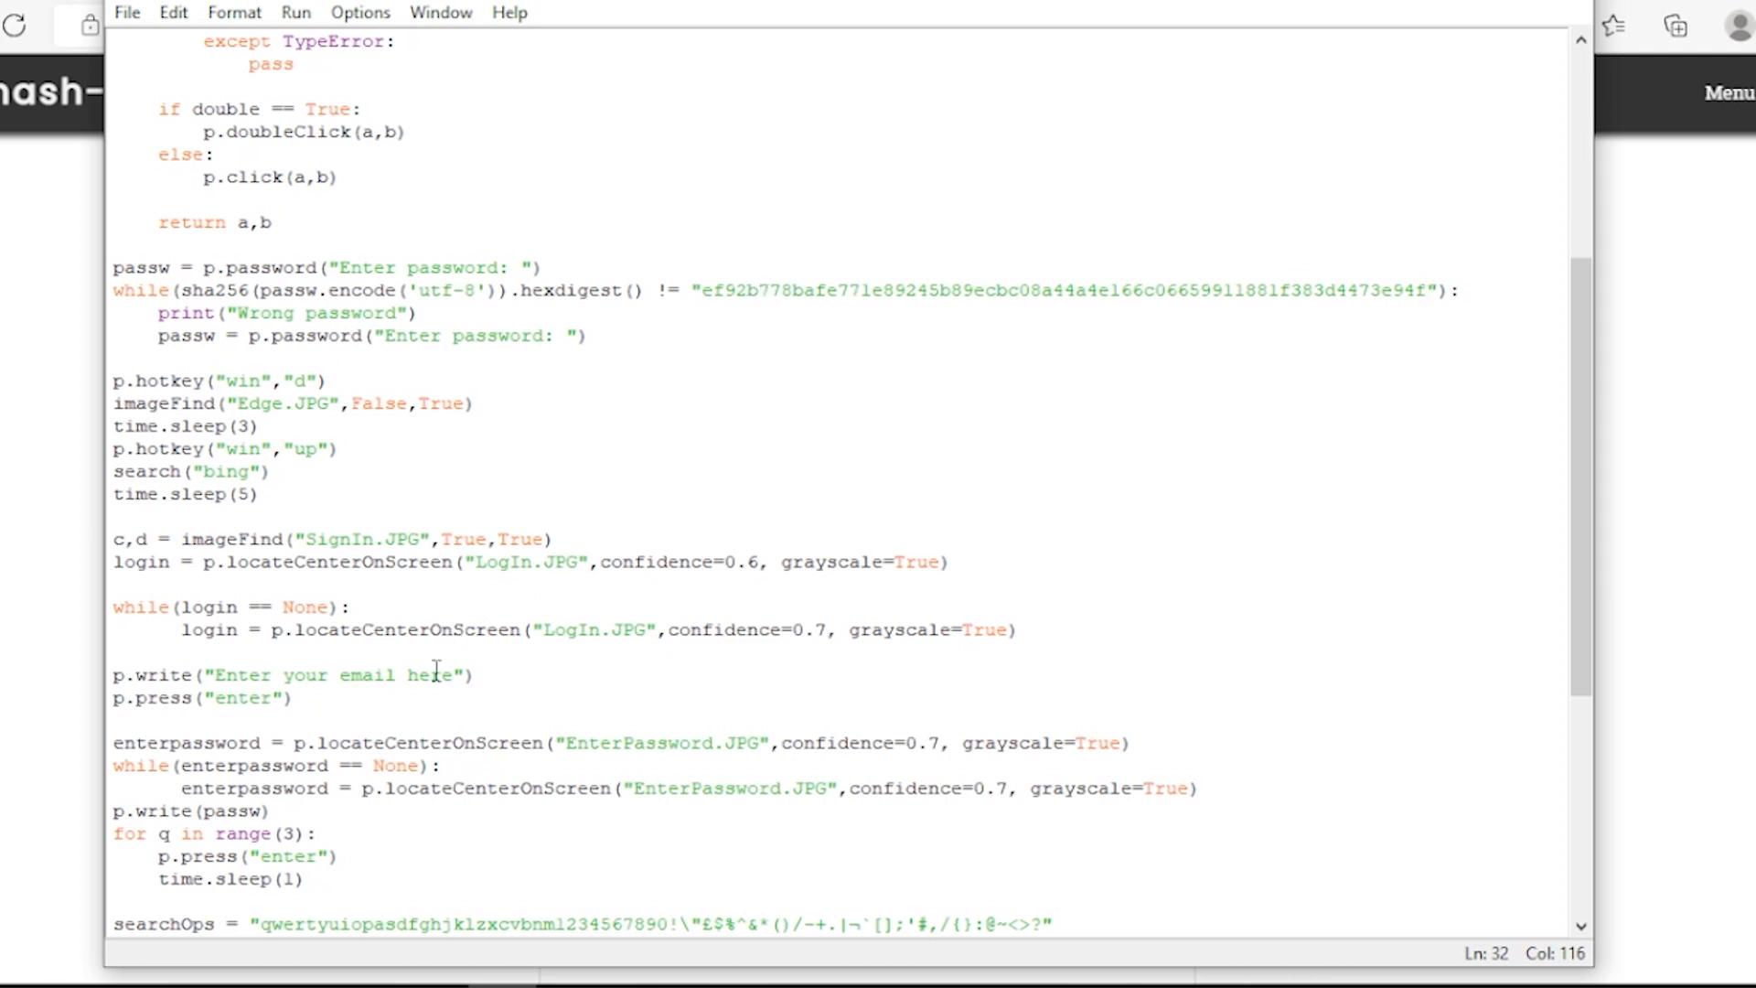
{"action": "type", "text": "example\")"}
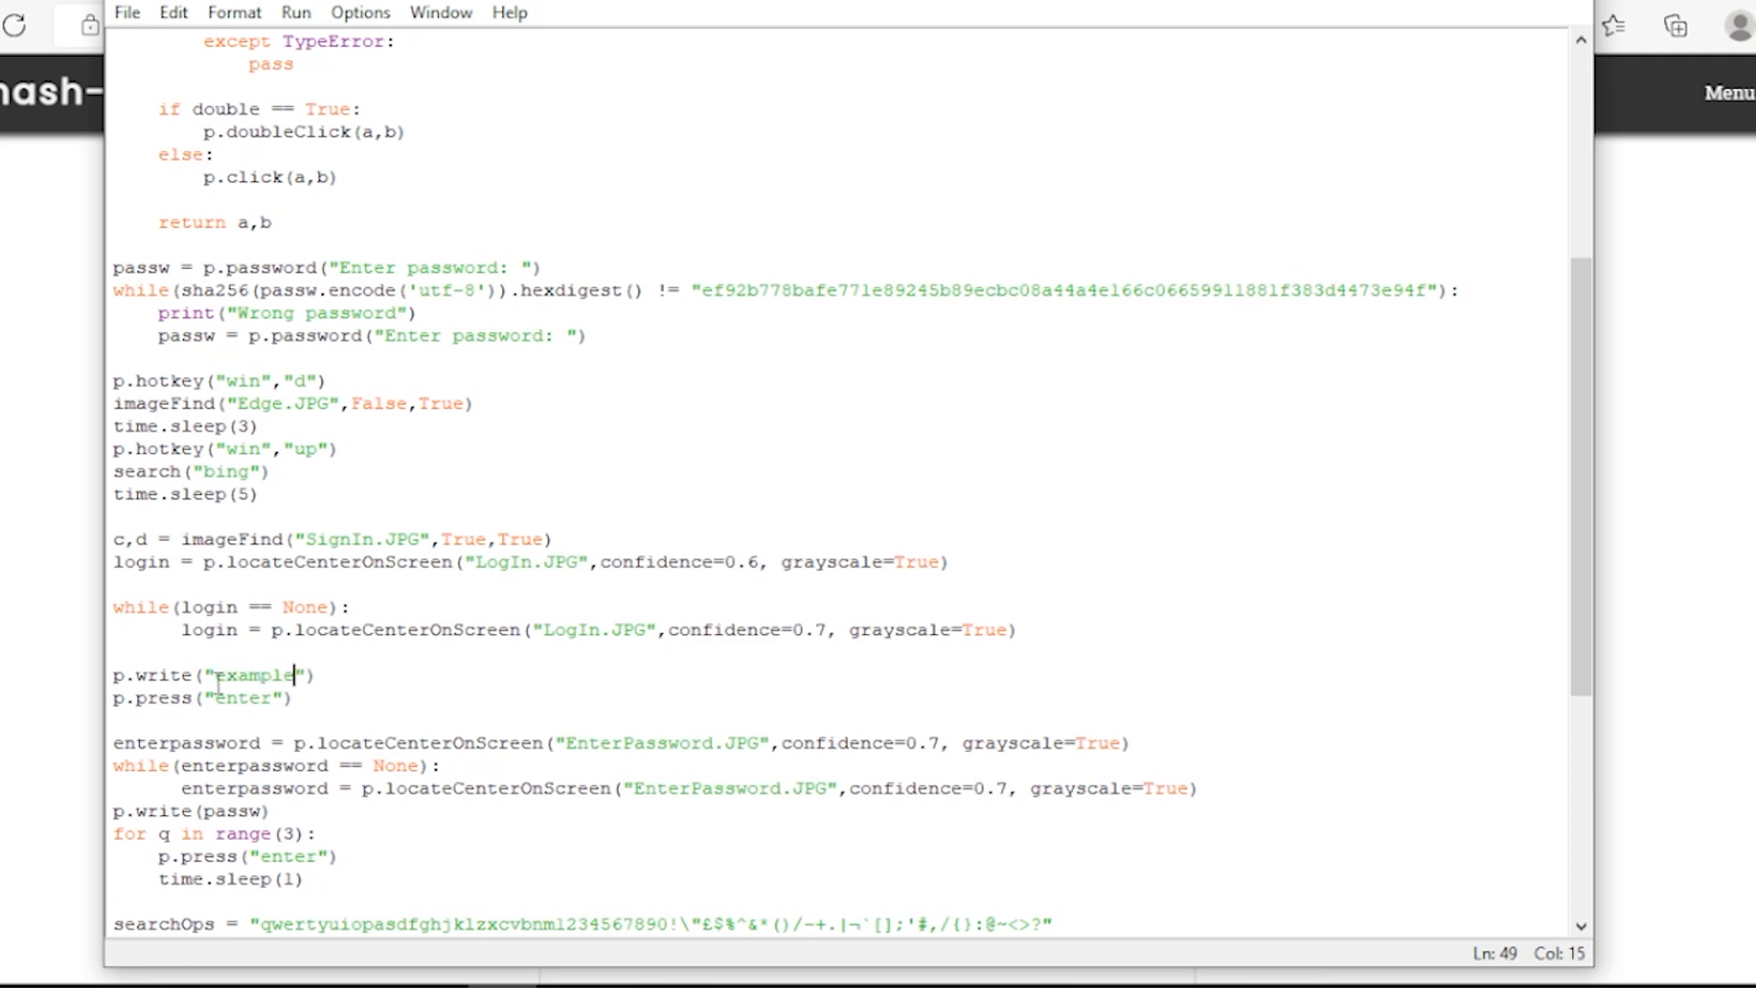
{"action": "type", "text": "@outlook.com"}
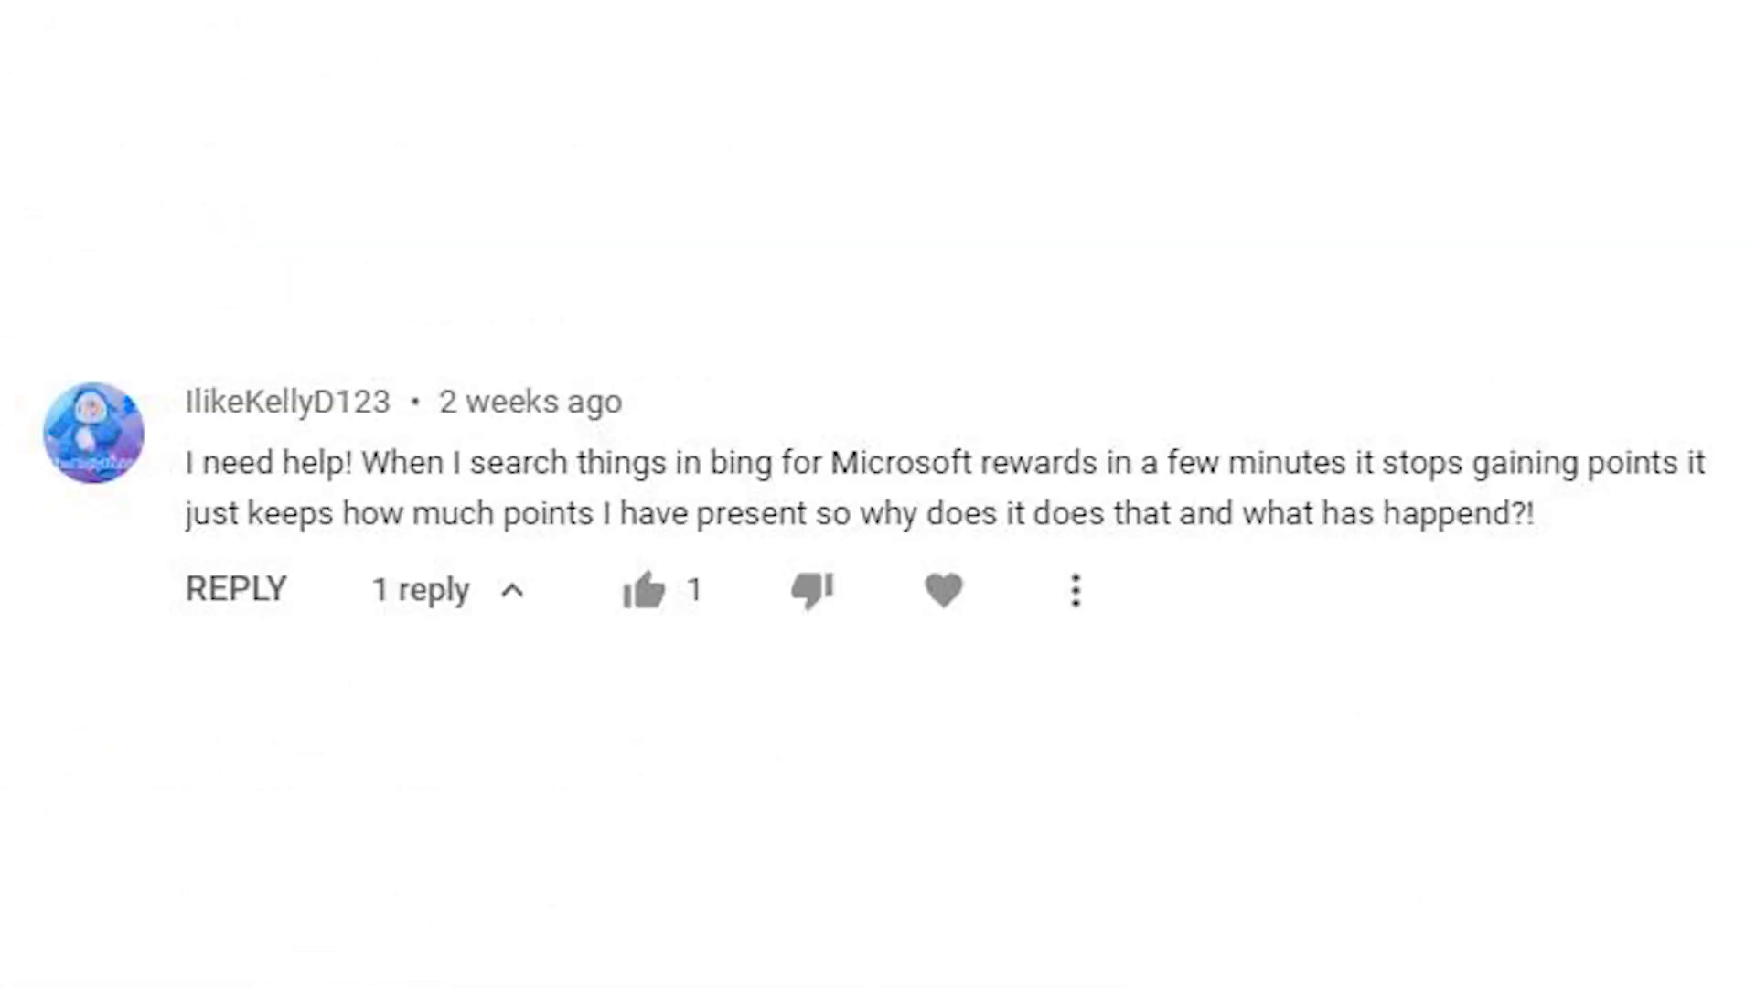
Show the Microsoft Rewards flyout with PC search earnings at 90/90.
{"action": "scroll", "scroll_direction": "down", "scroll_amount": 3}
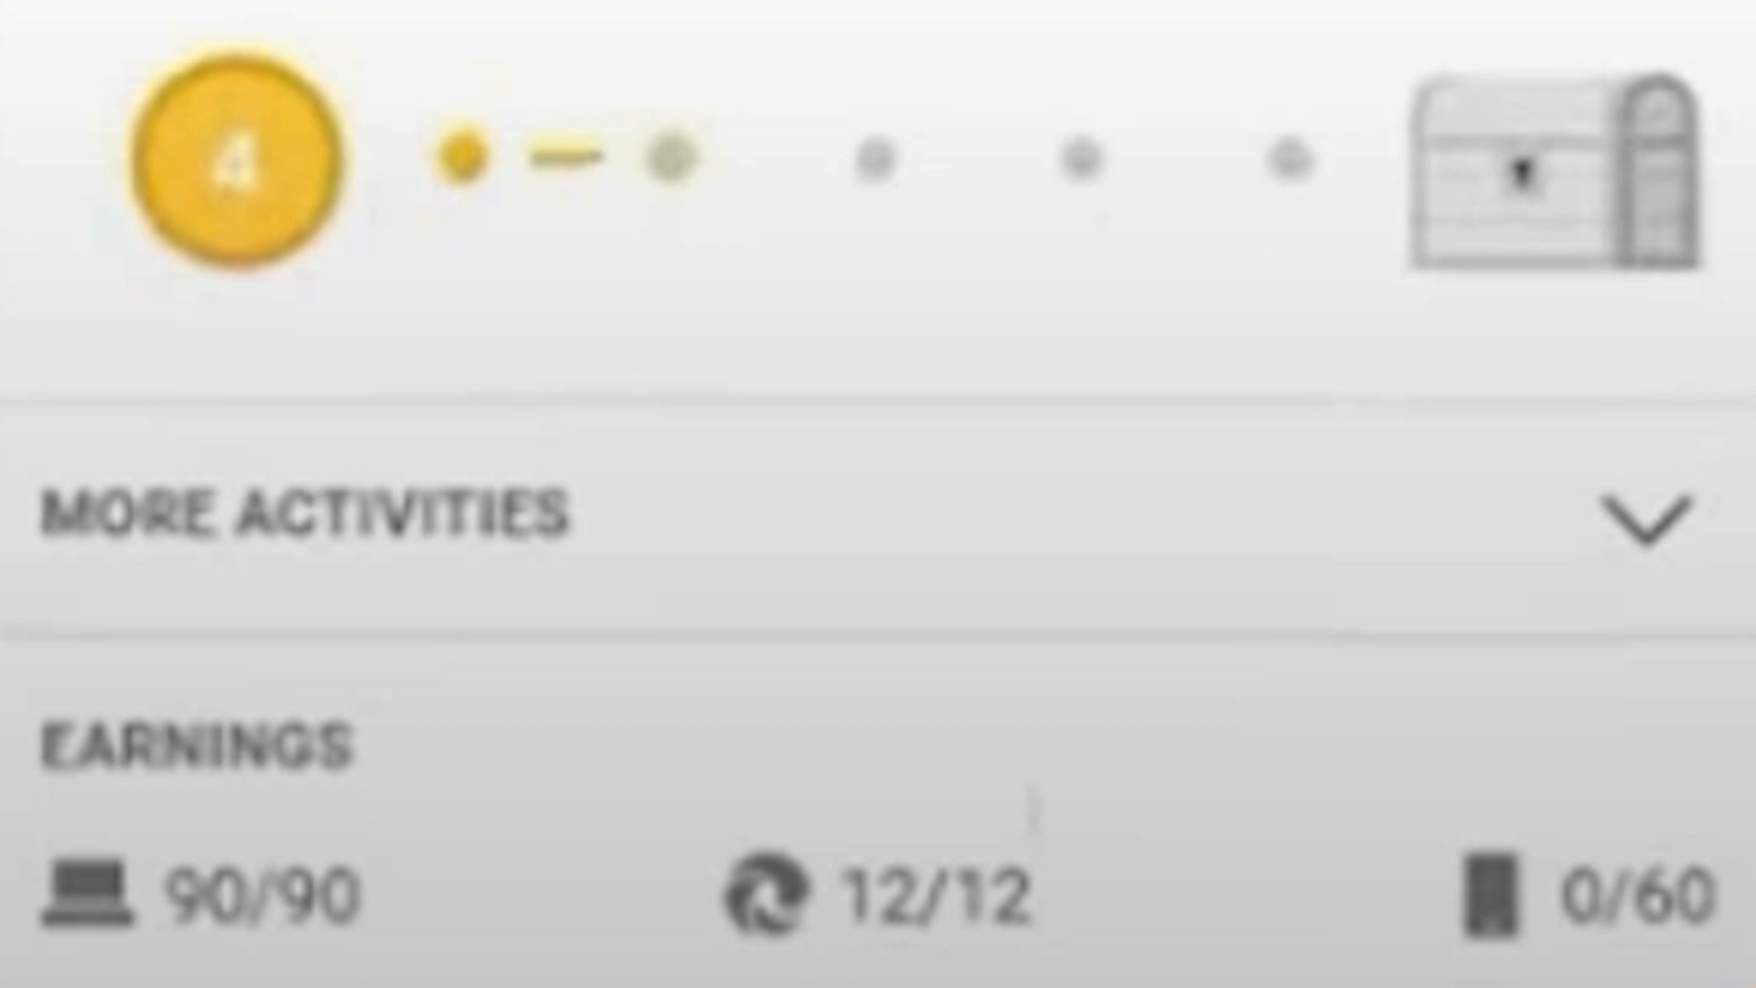
{"action": "left_click", "coordinate": [936, 42]}
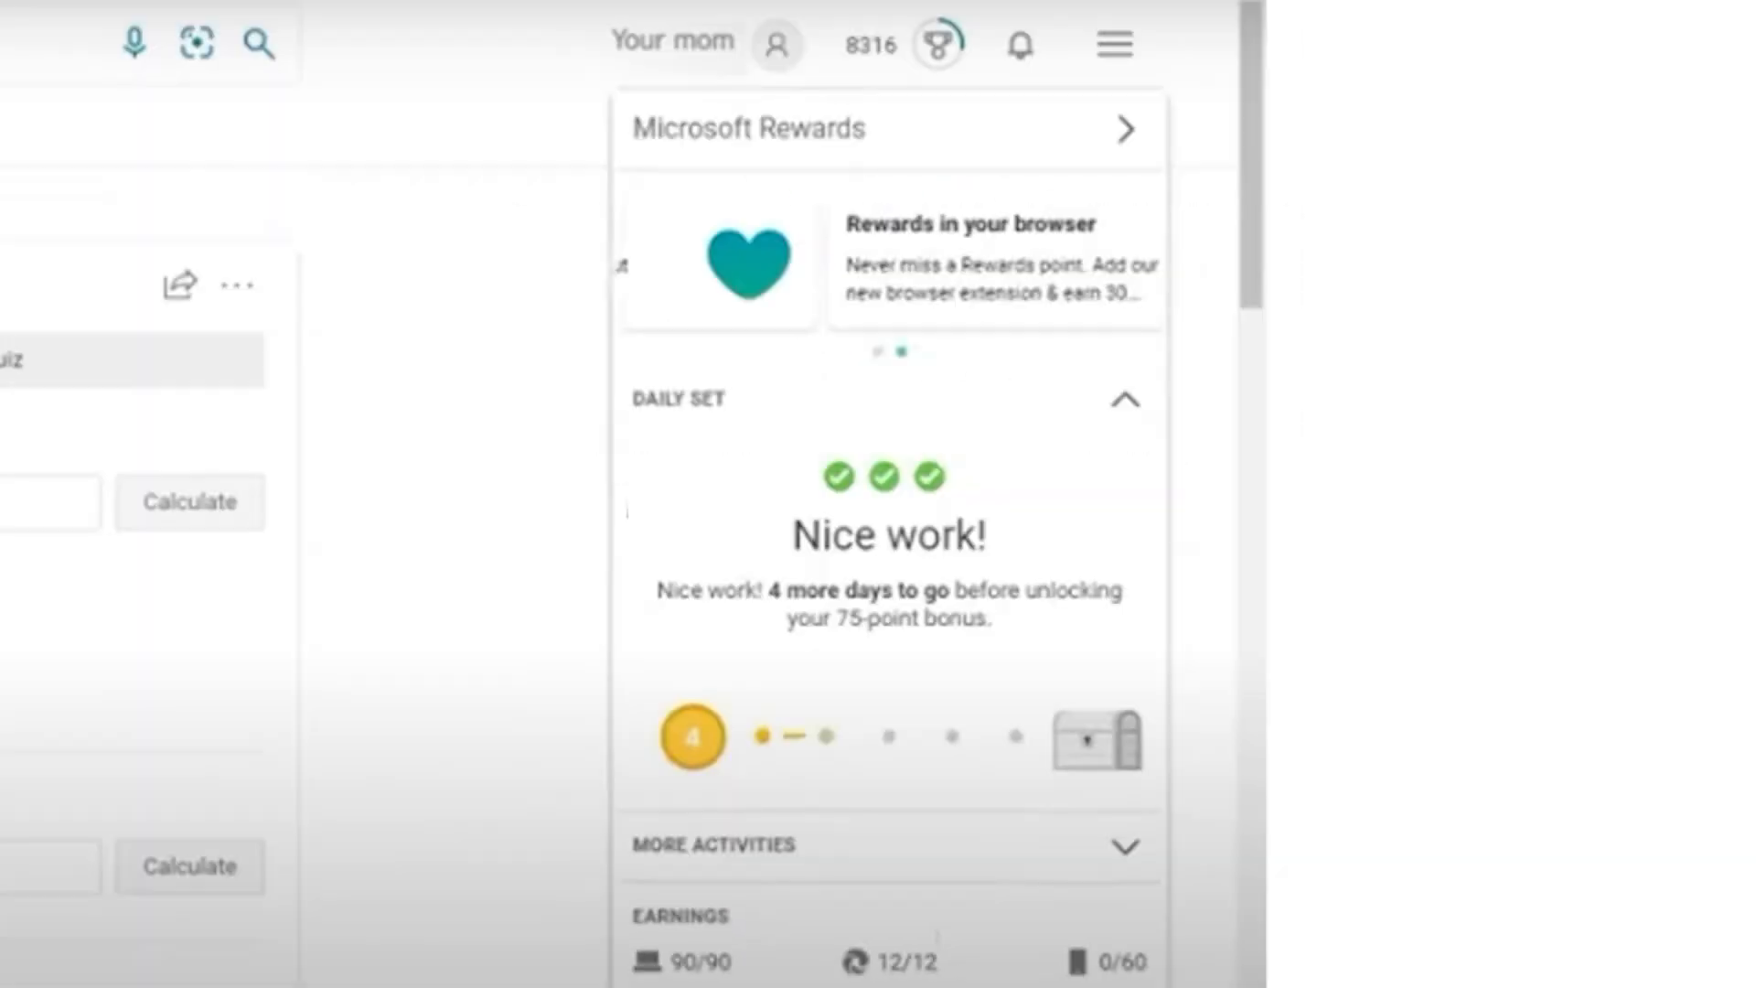